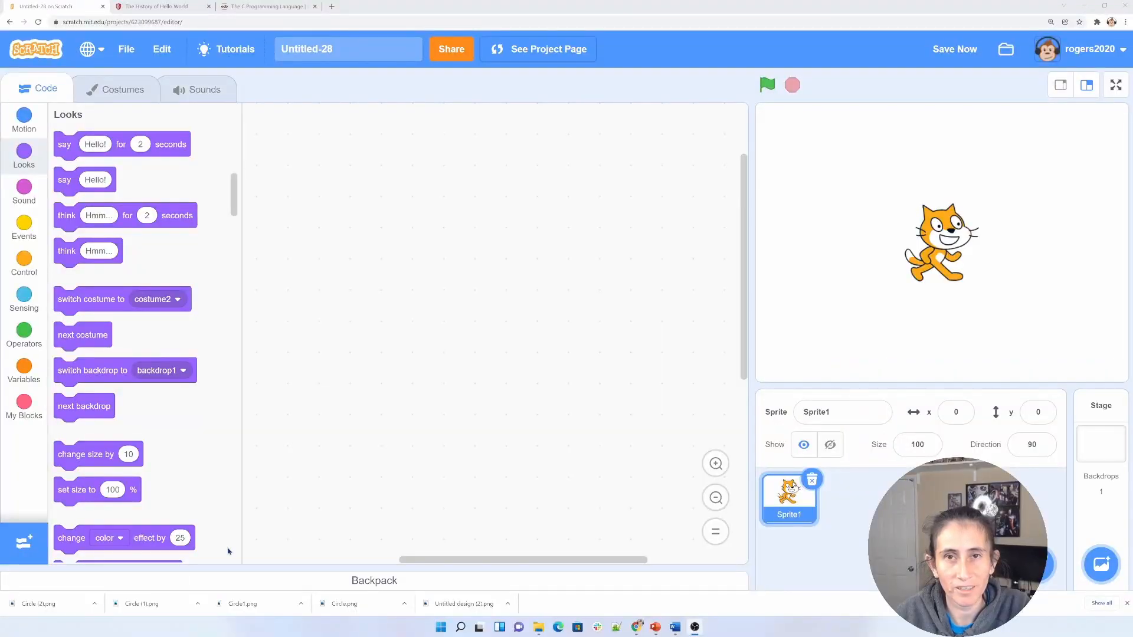
mouse_move(288, 533)
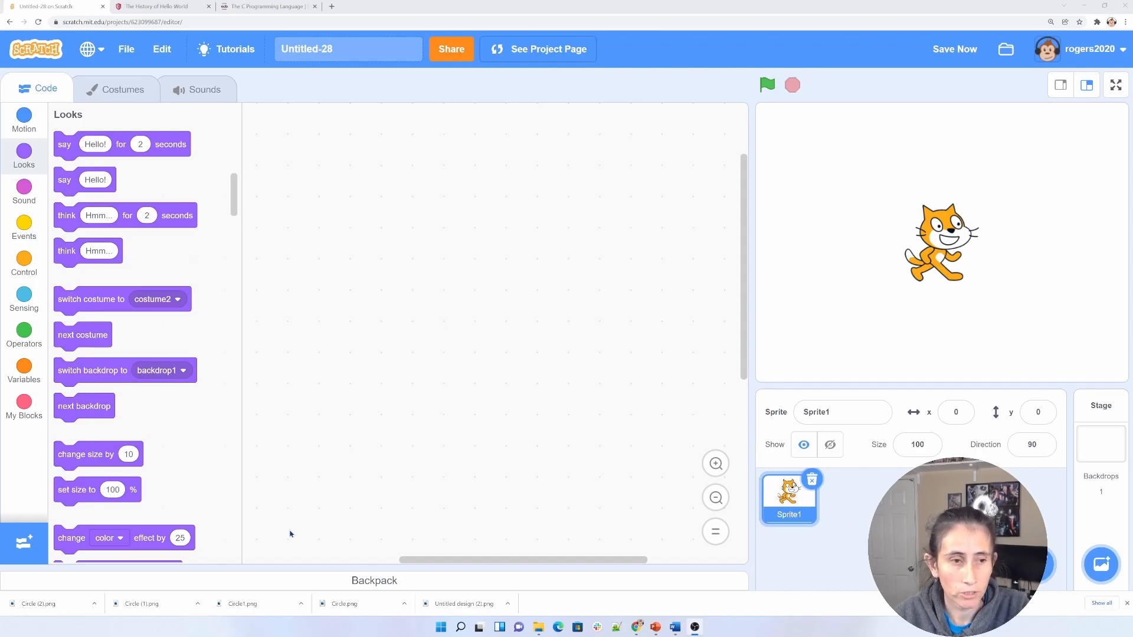
mouse_move(24, 223)
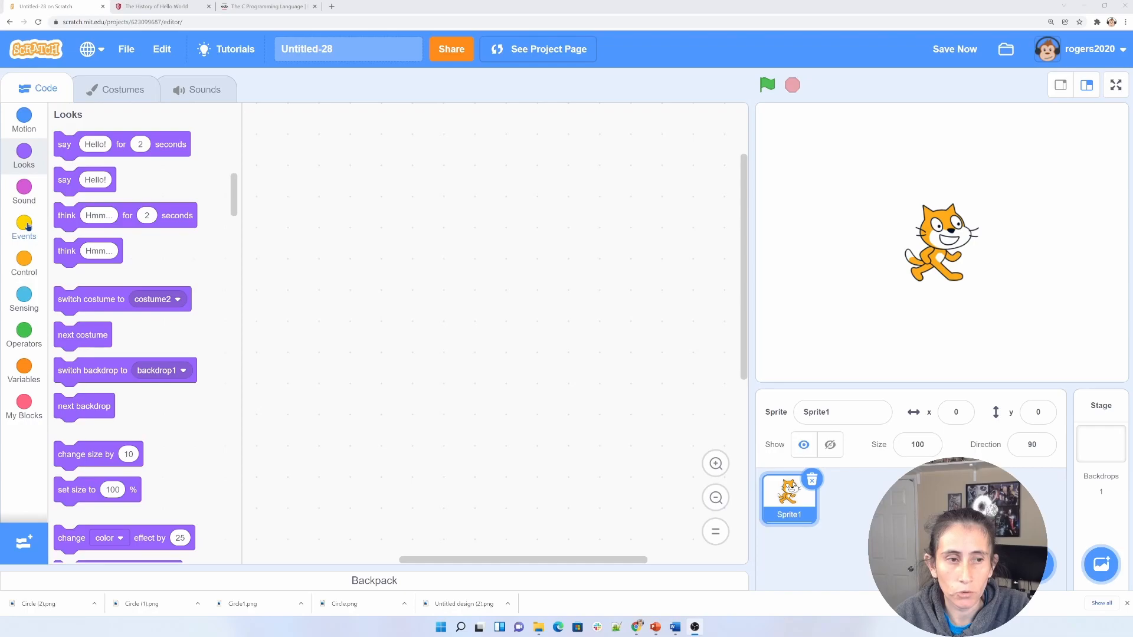
Place a 'when green flag clicked' block from Events into the script area.
click(24, 228)
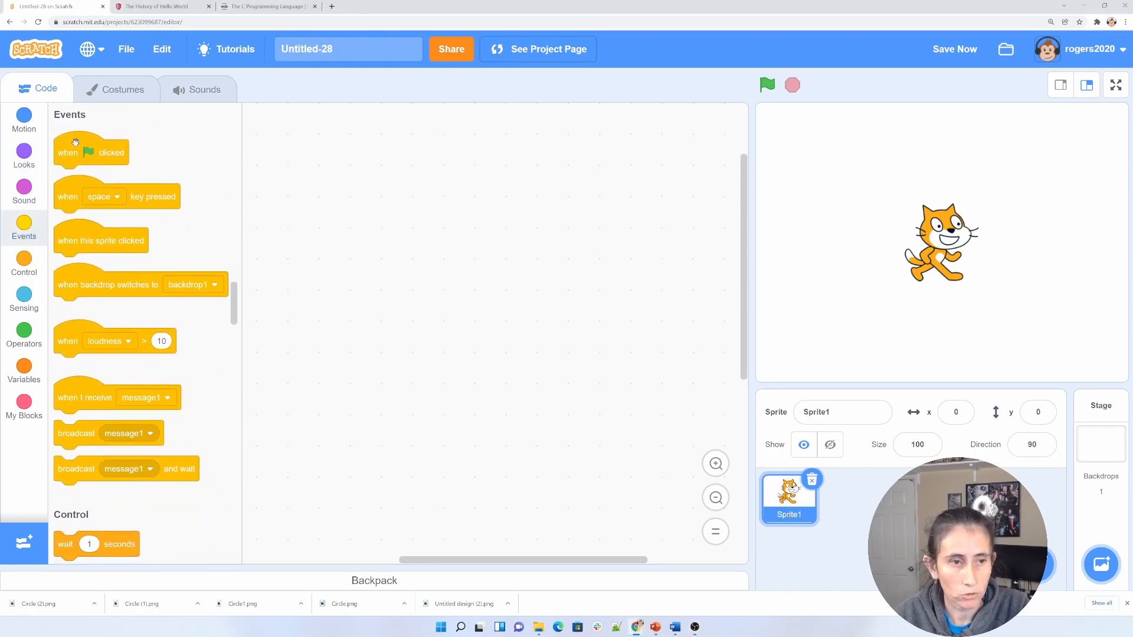
click(953, 48)
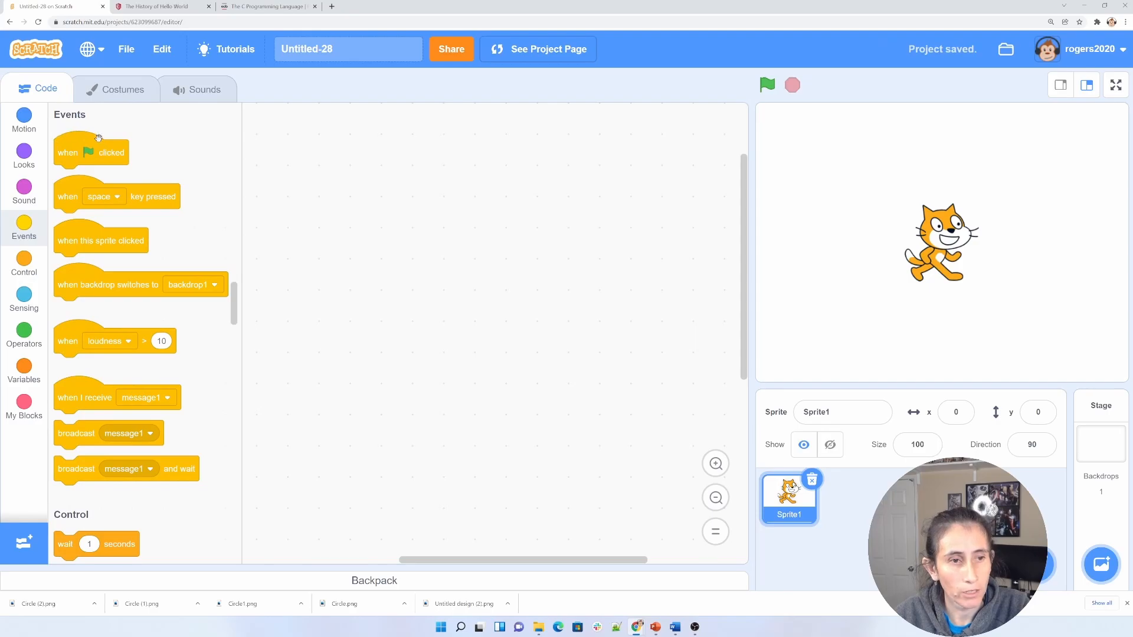
drag(91, 151, 310, 187)
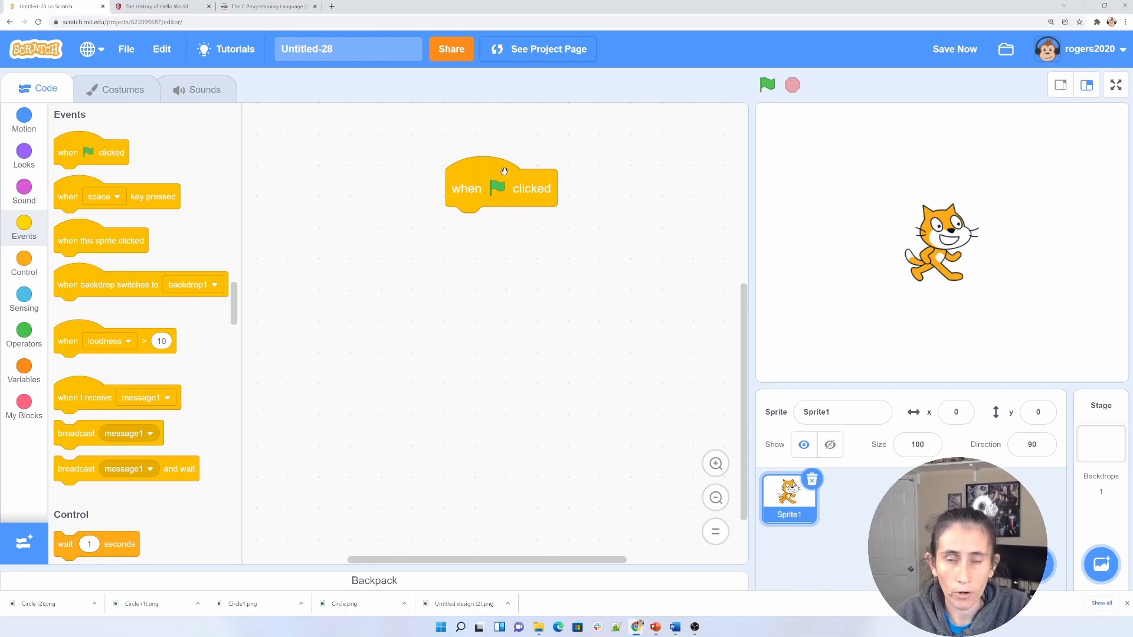
mouse_move(731, 114)
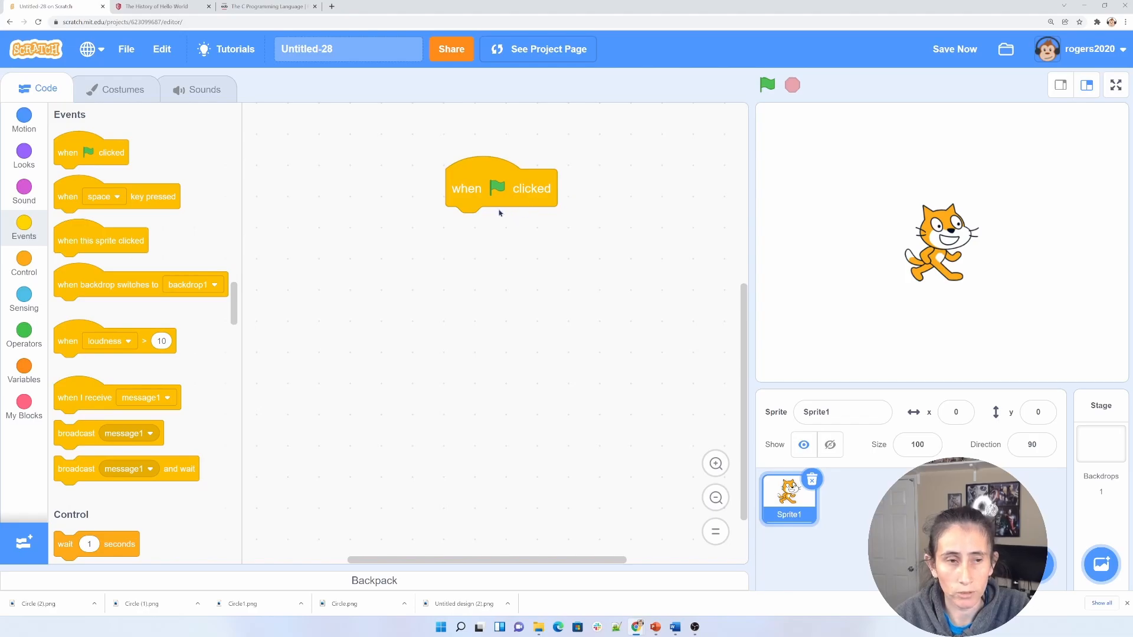
mouse_move(436, 189)
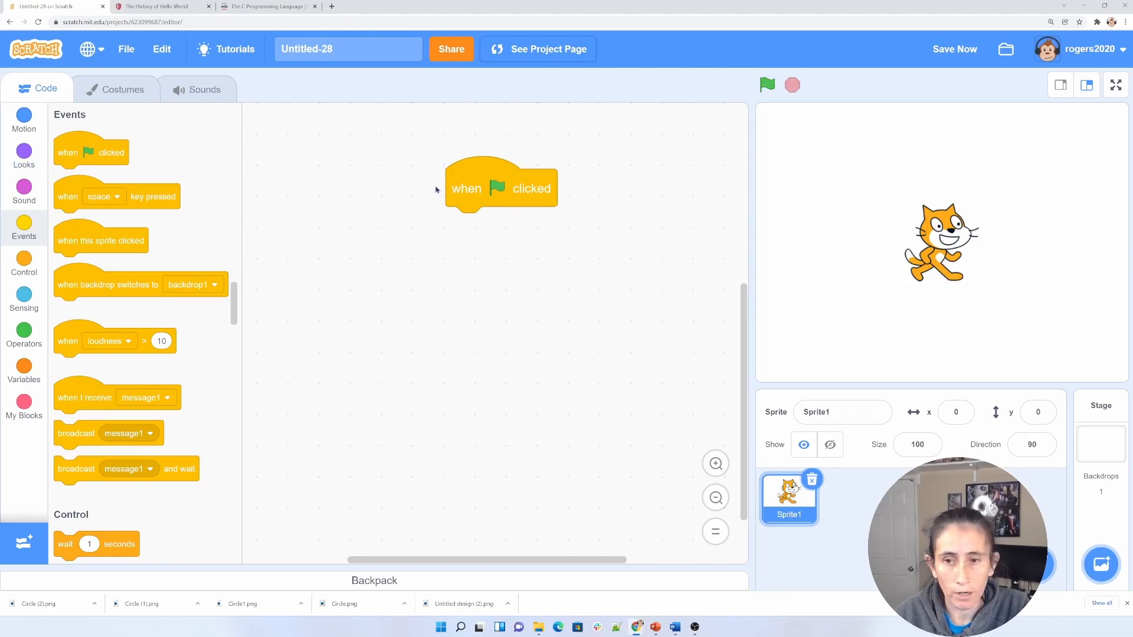
mouse_move(943, 291)
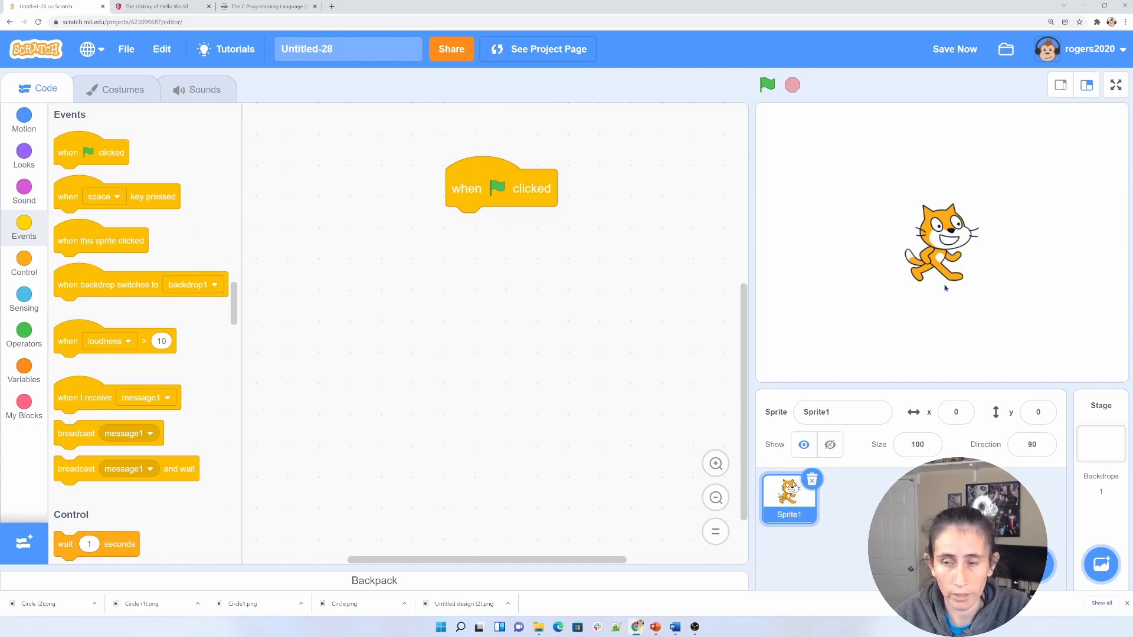
mouse_move(278, 218)
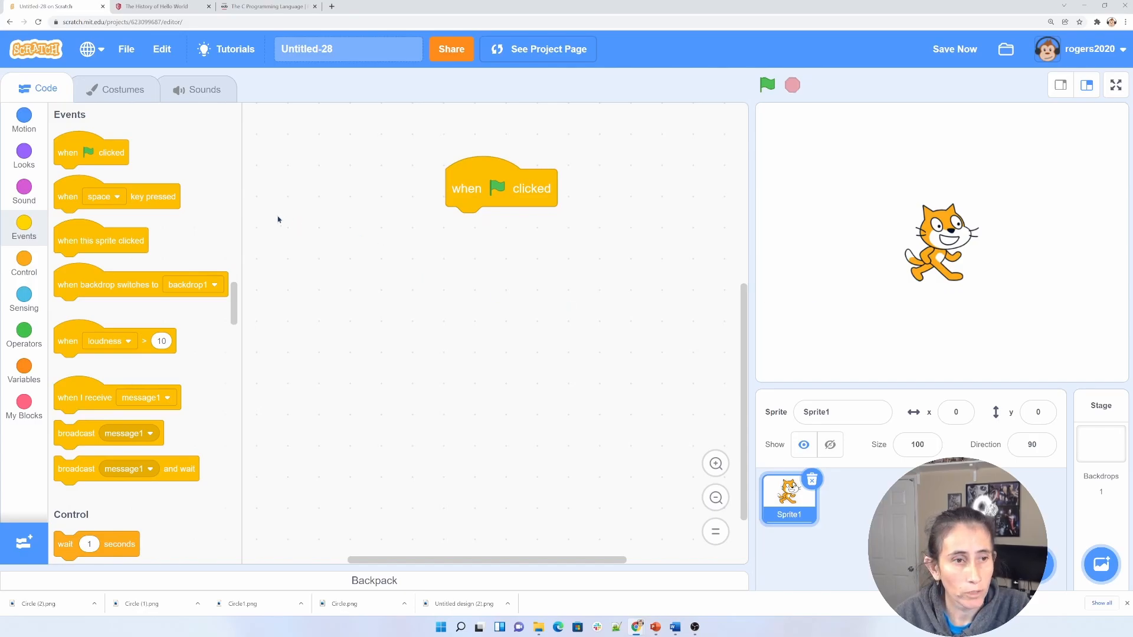
mouse_move(24, 152)
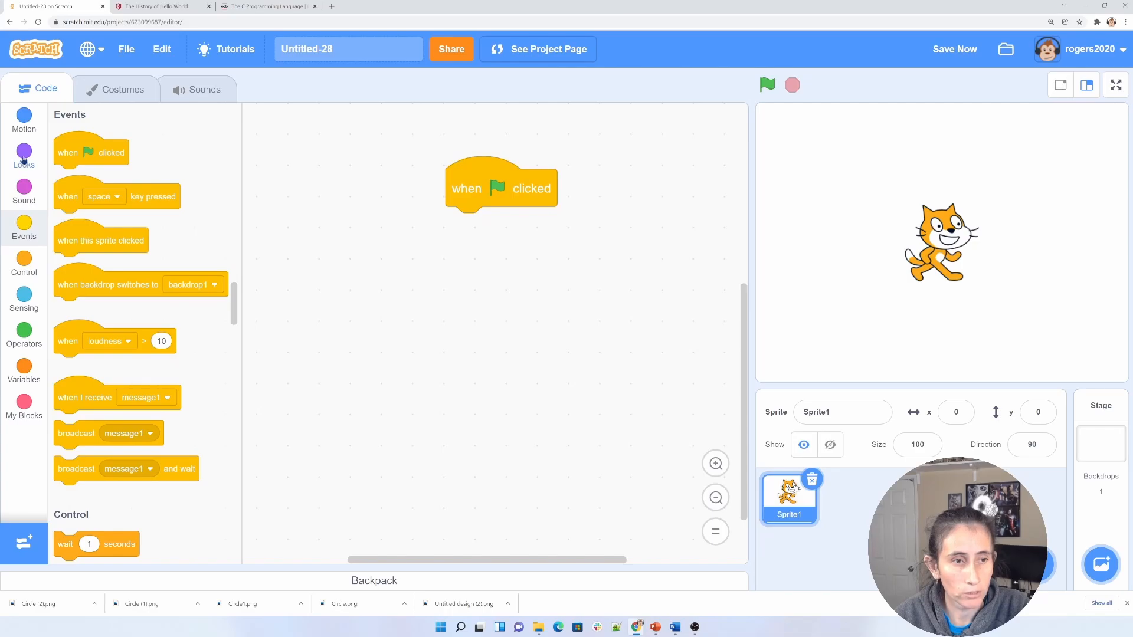
Attach a Looks 'say' block under the green-flag hat, reading 'hello world!'.
click(24, 157)
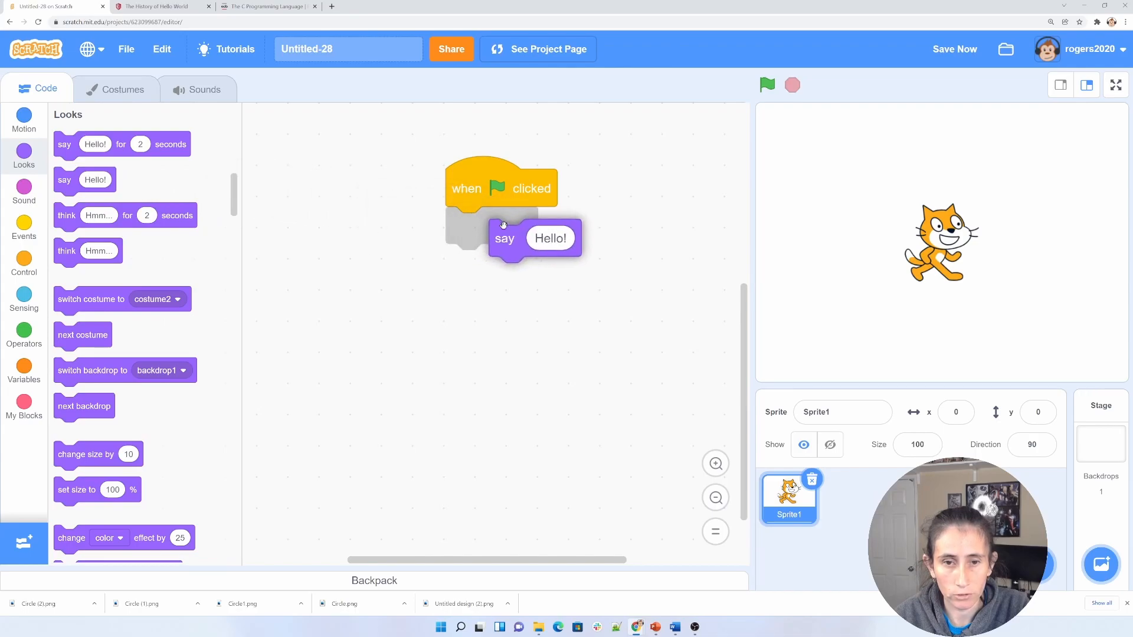
drag(504, 239, 461, 225)
text( wor)
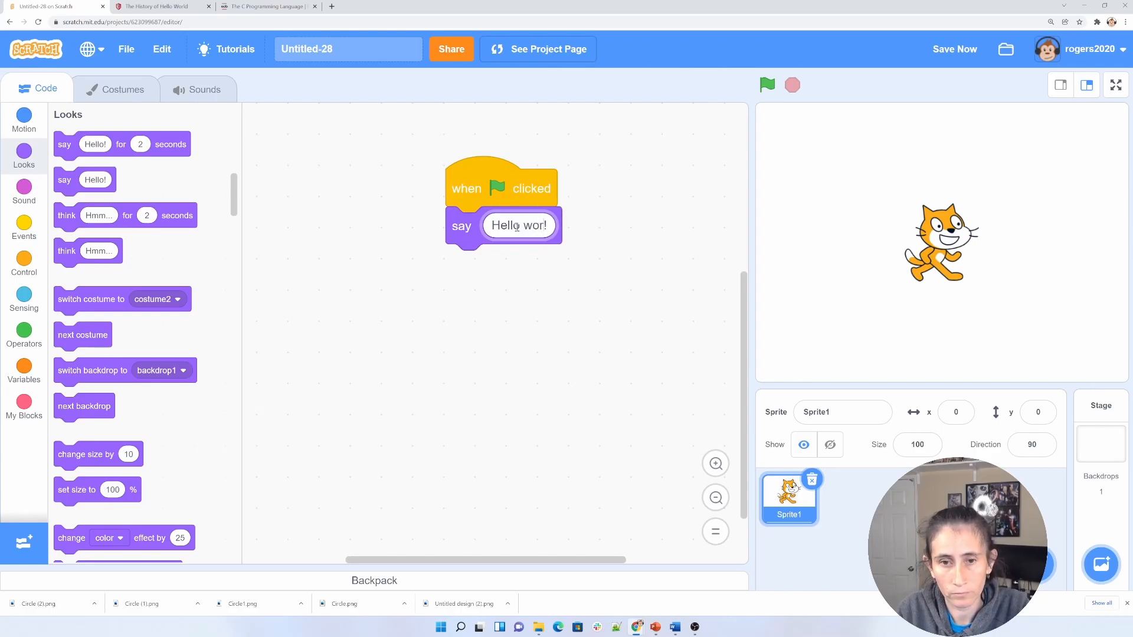
text(ld)
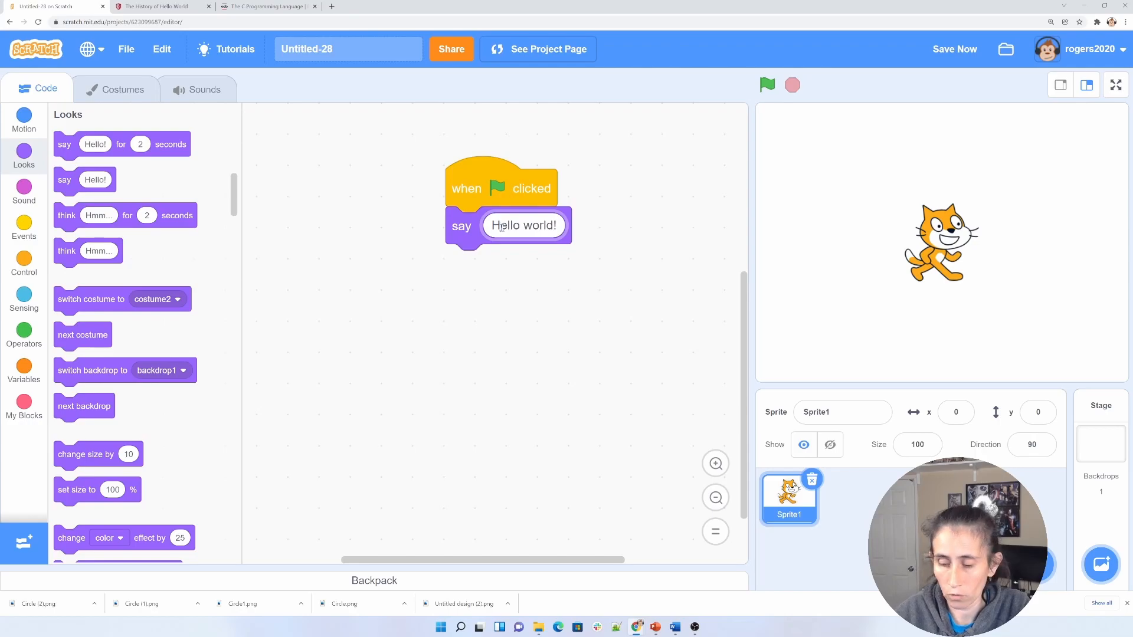
text(hello world!)
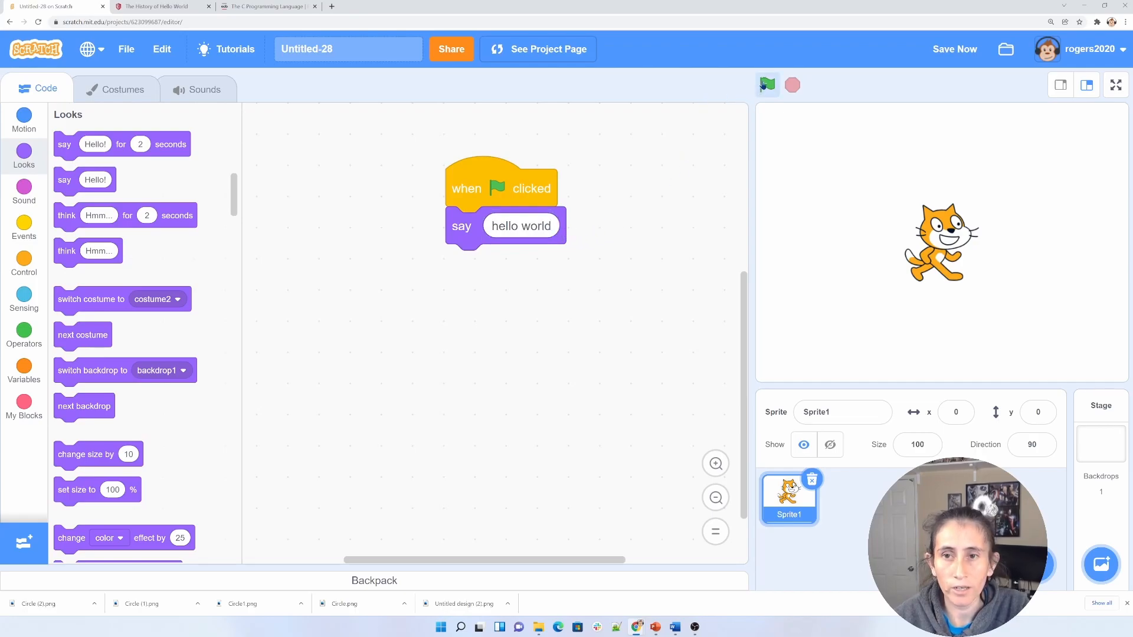
Run the project with the green flag to see the cat's 'hello world' bubble.
click(767, 85)
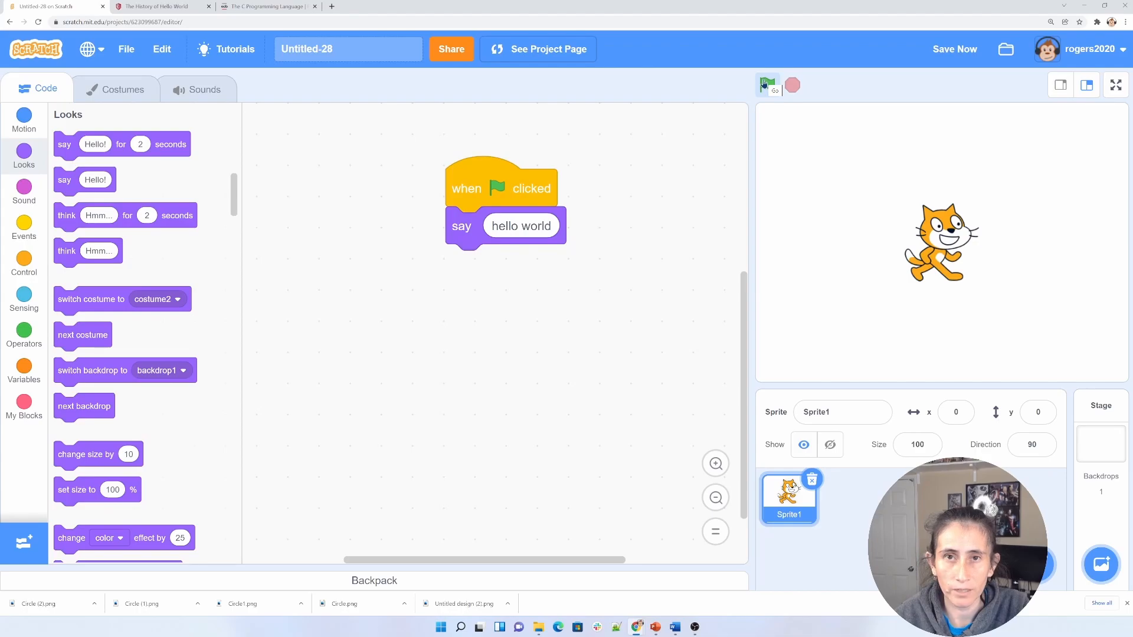
click(767, 85)
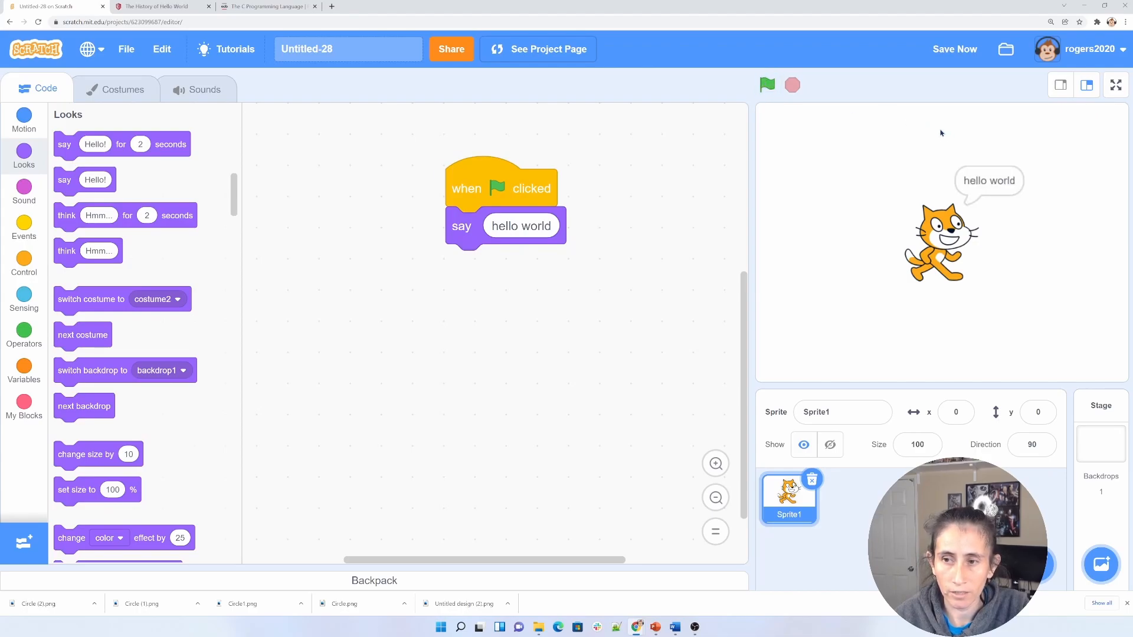
mouse_move(1003, 188)
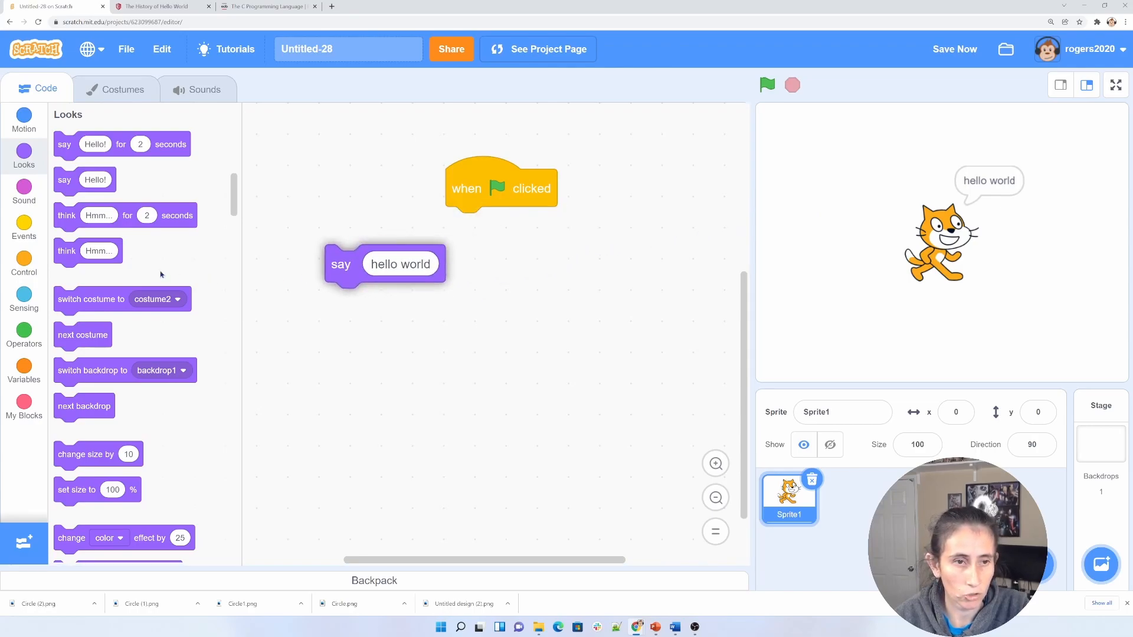
Swap the plain say block for 'say Hello world! for 2 seconds' under the hat block.
drag(121, 144, 401, 237)
text(Hello world!)
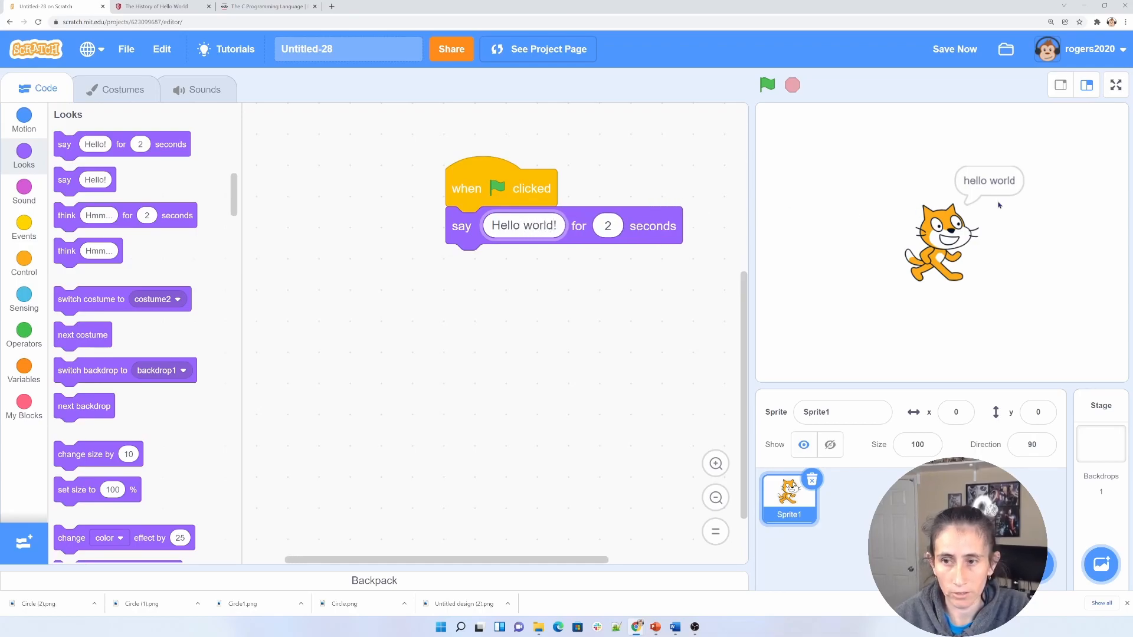
click(523, 226)
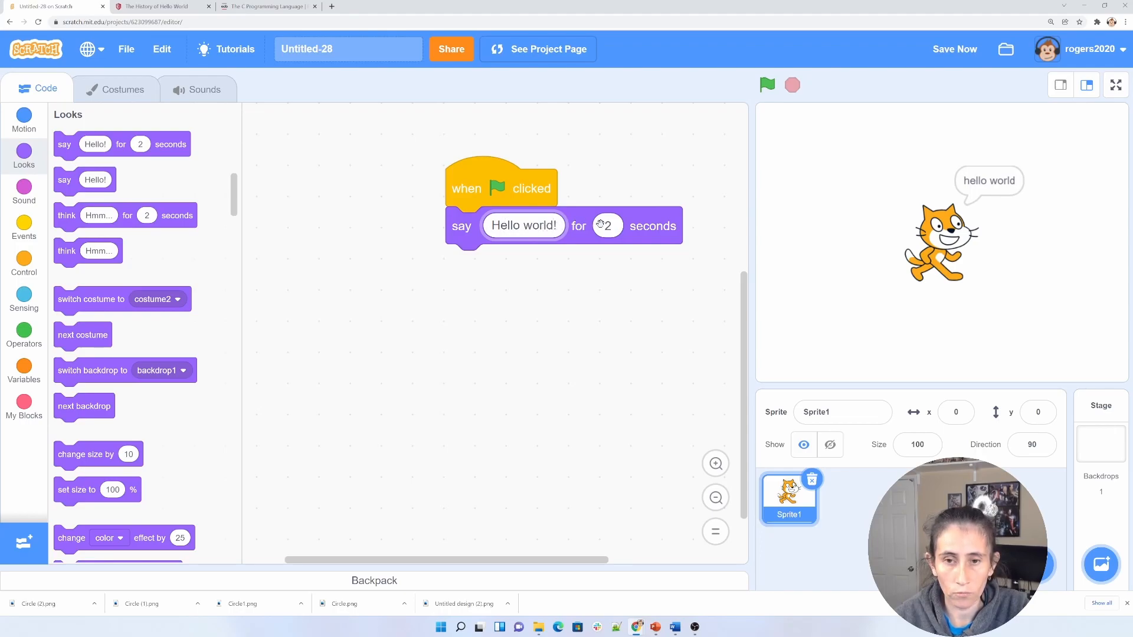
click(766, 84)
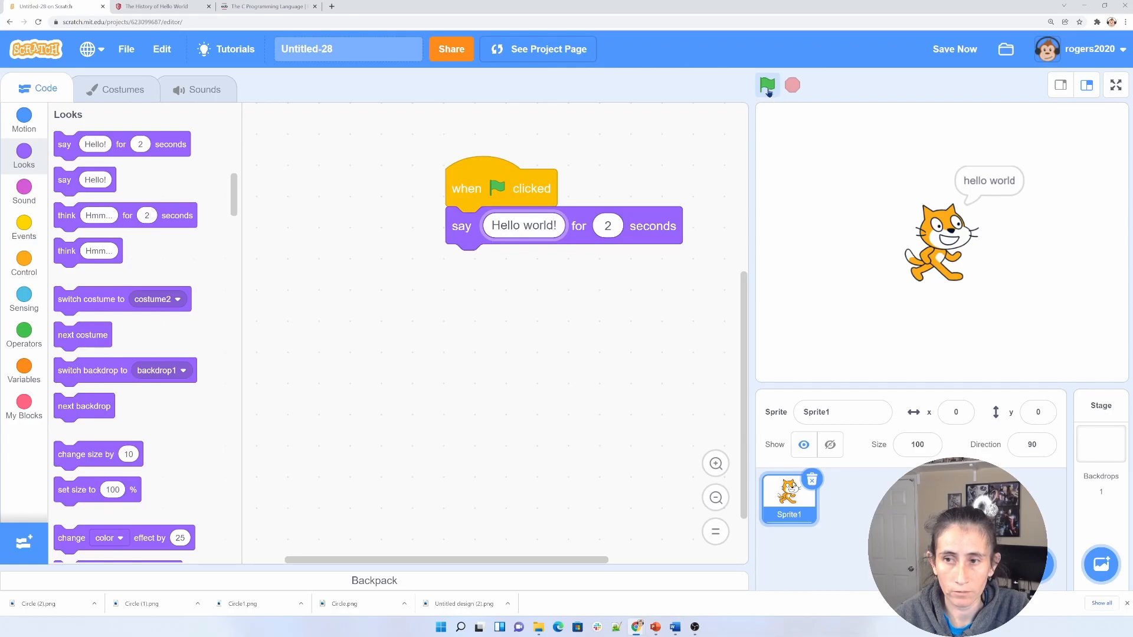
Run the timed script, then switch to The C Programming Language book page.
click(767, 85)
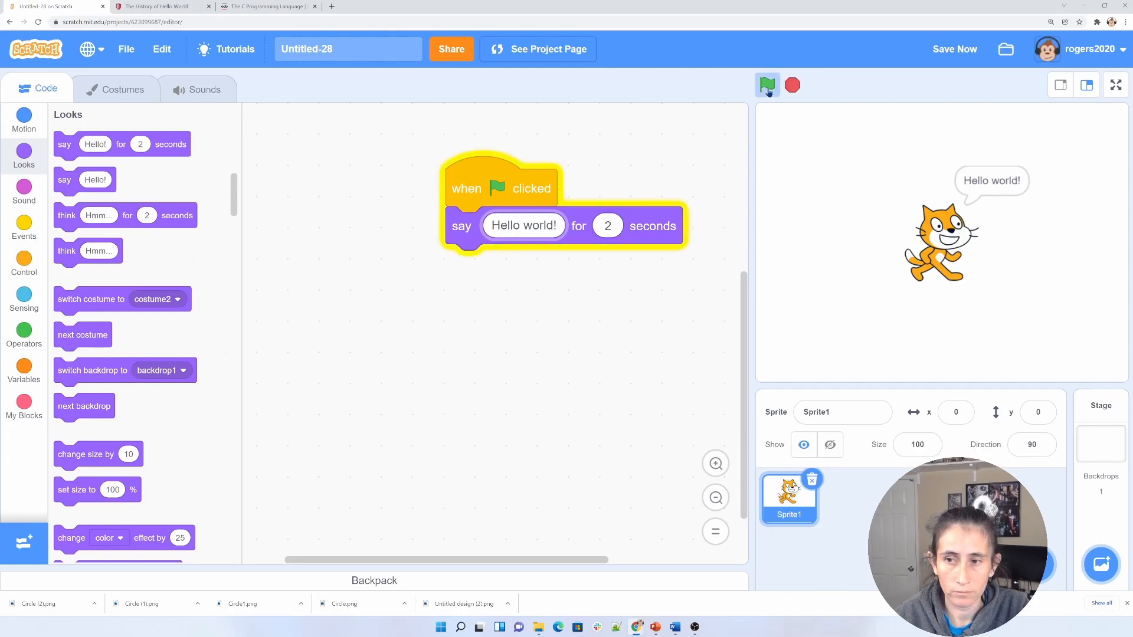
click(767, 85)
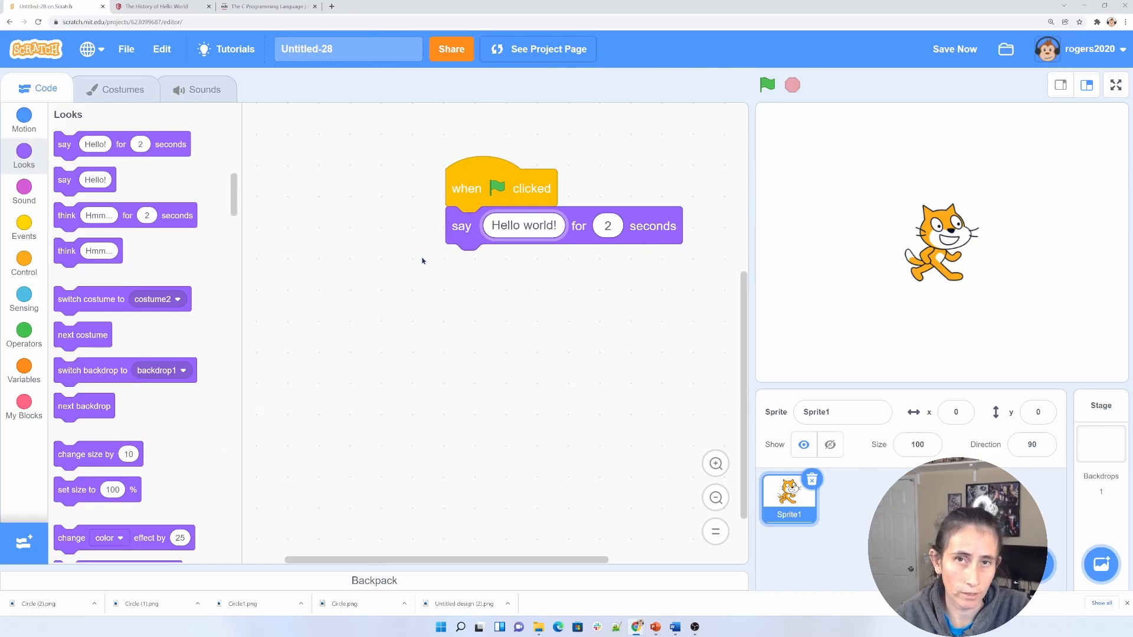
mouse_move(425, 273)
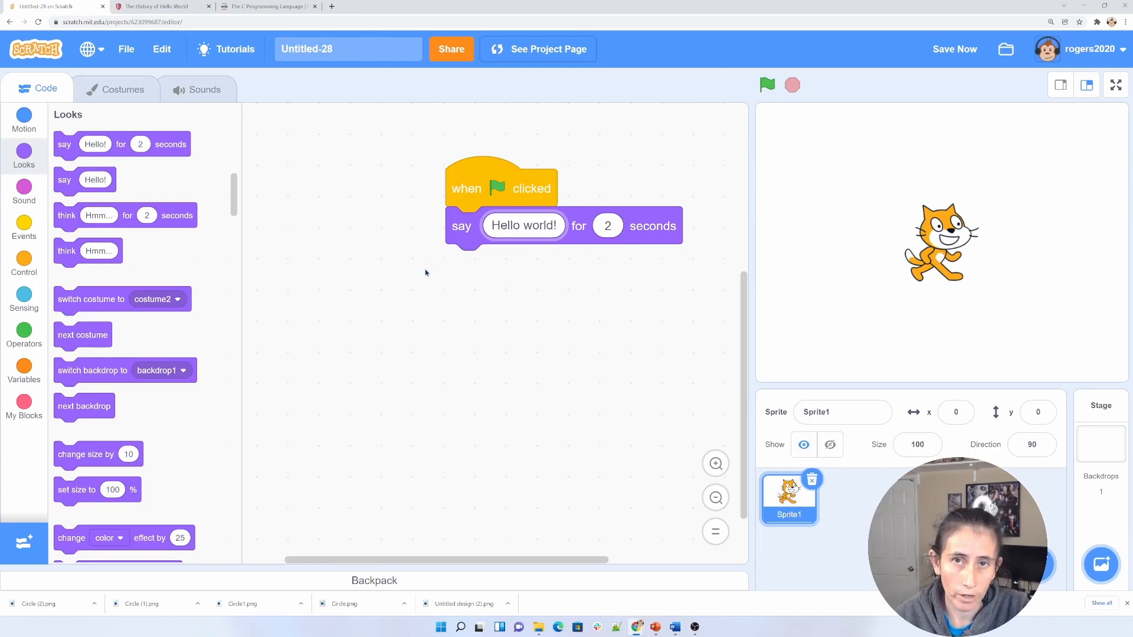
mouse_move(474, 296)
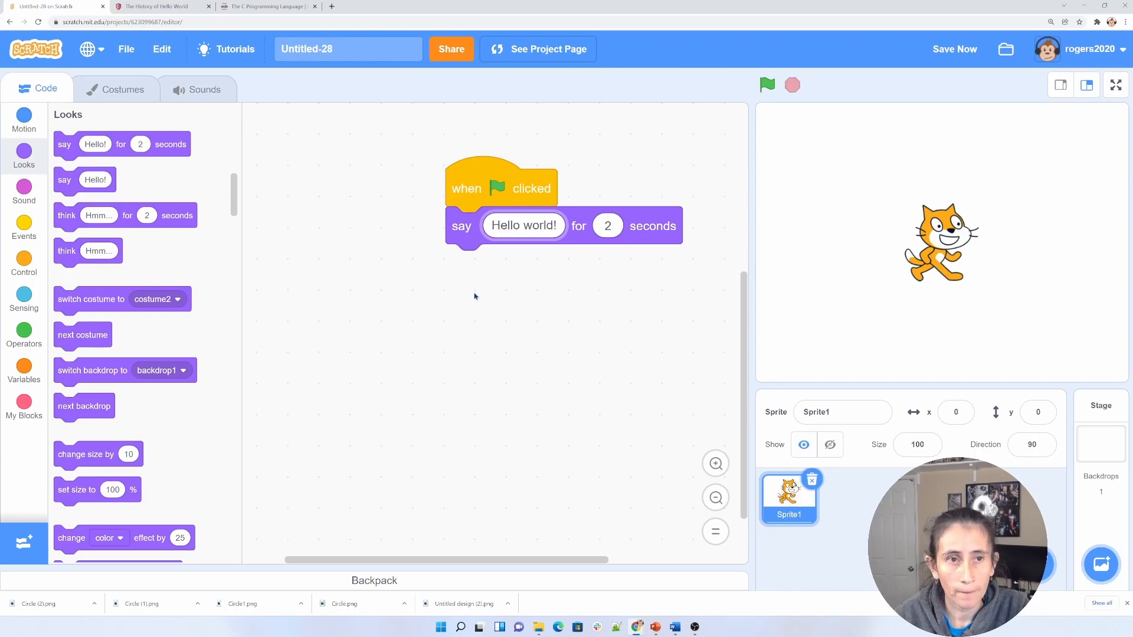
mouse_move(362, 161)
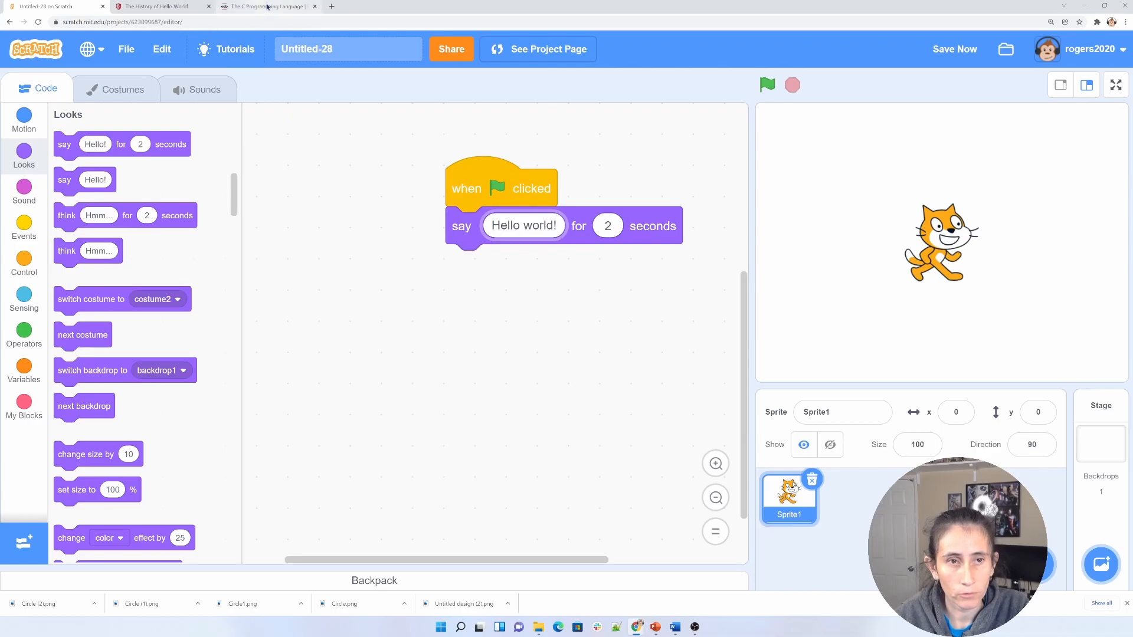
mouse_move(267, 6)
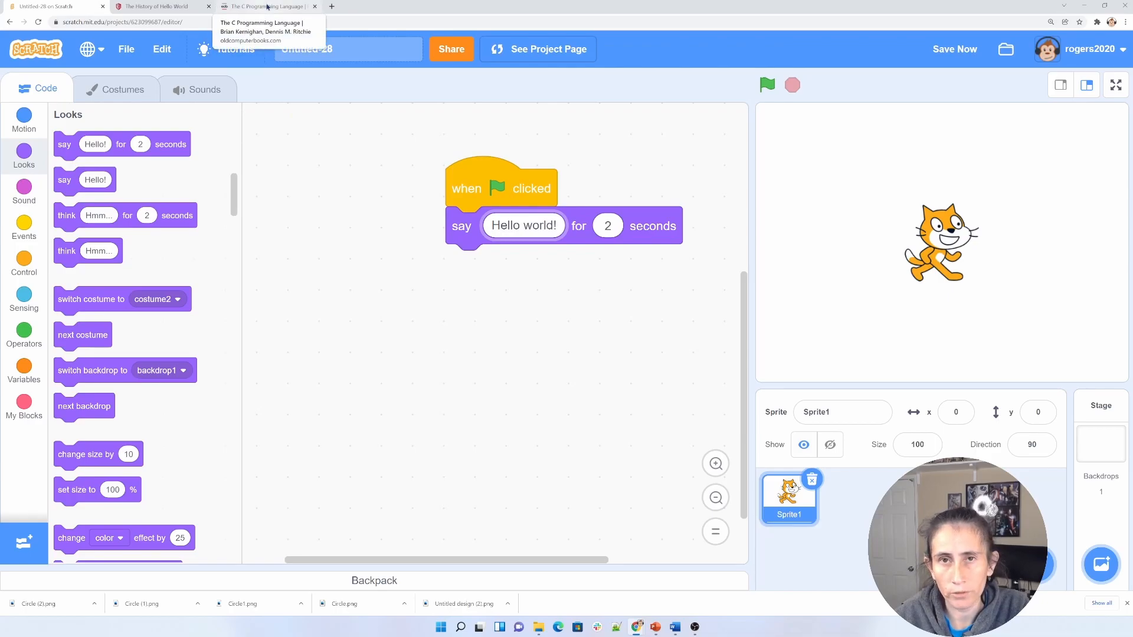
click(266, 6)
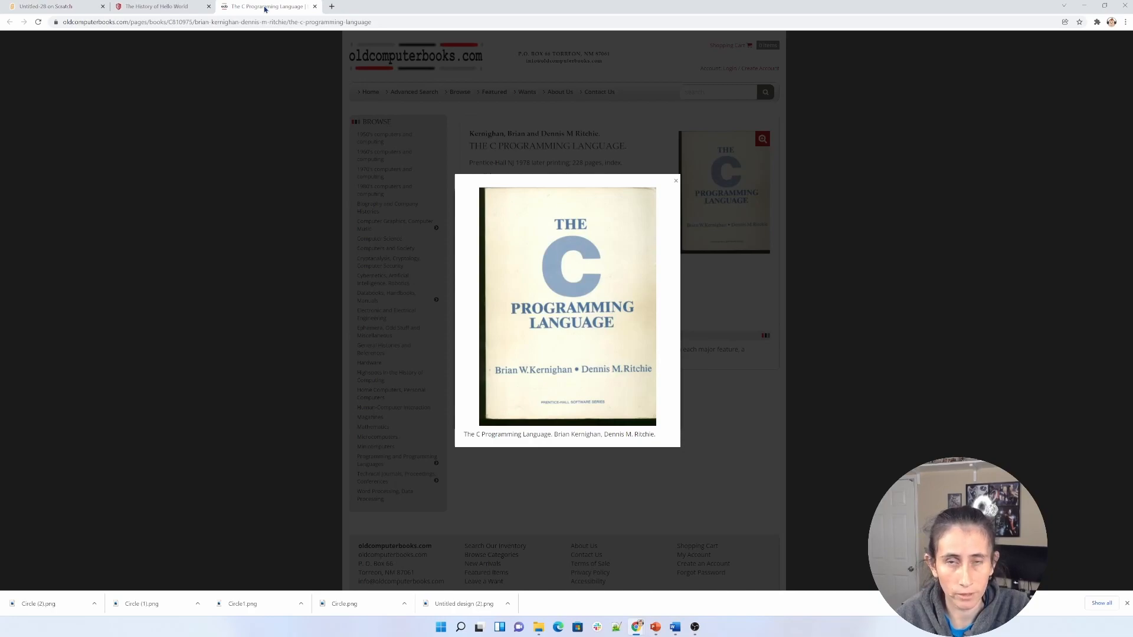
mouse_move(436, 241)
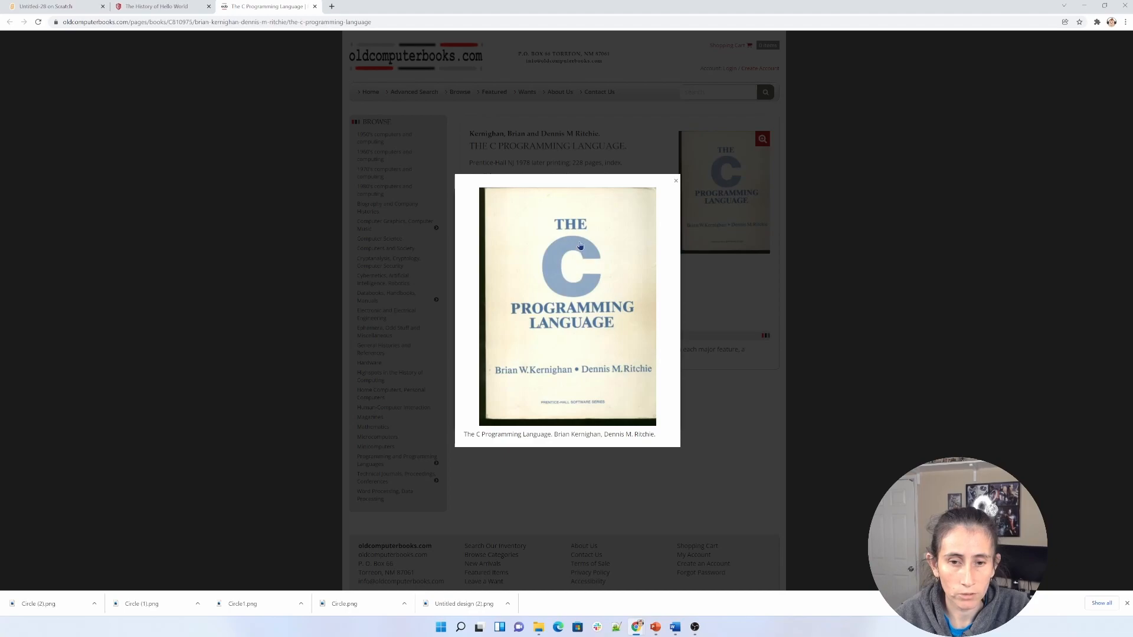
mouse_move(521, 338)
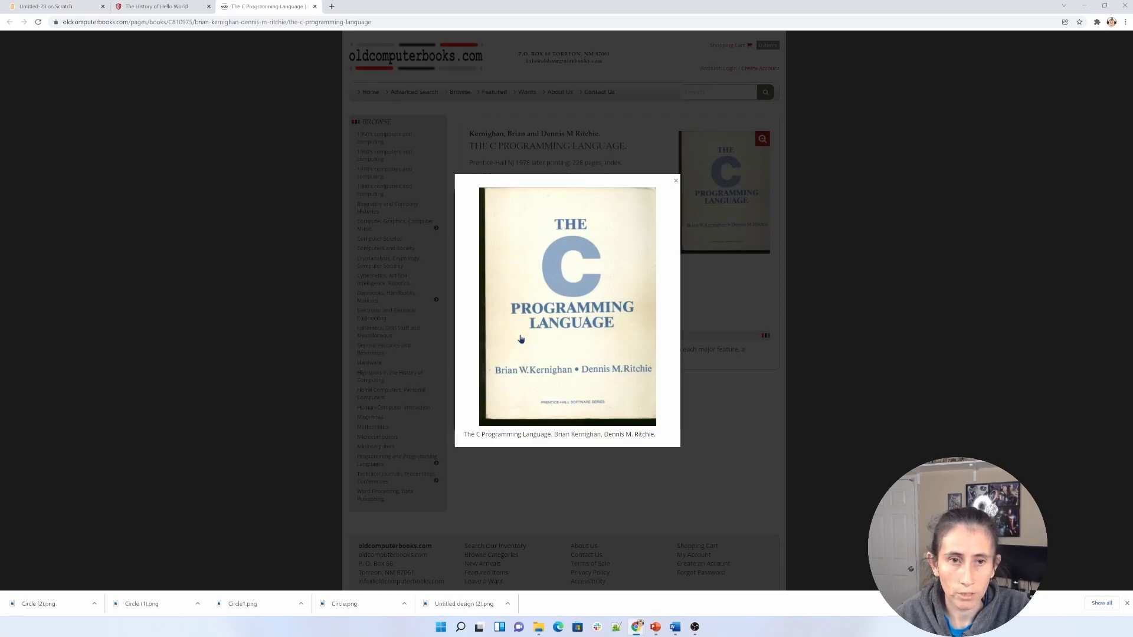
mouse_move(286, 115)
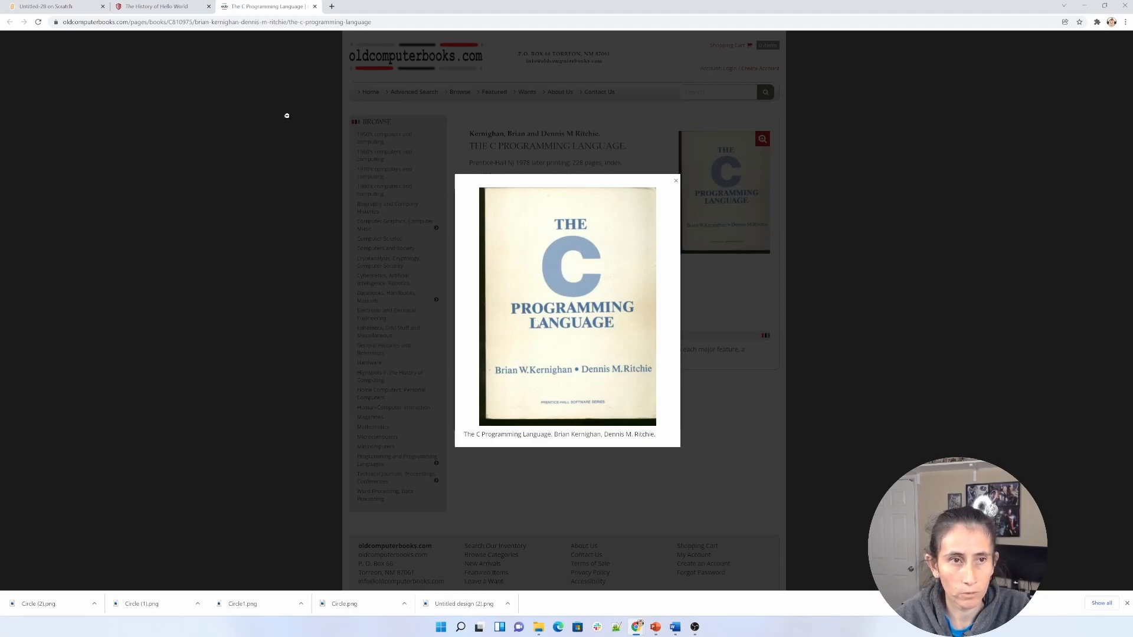
mouse_move(616, 206)
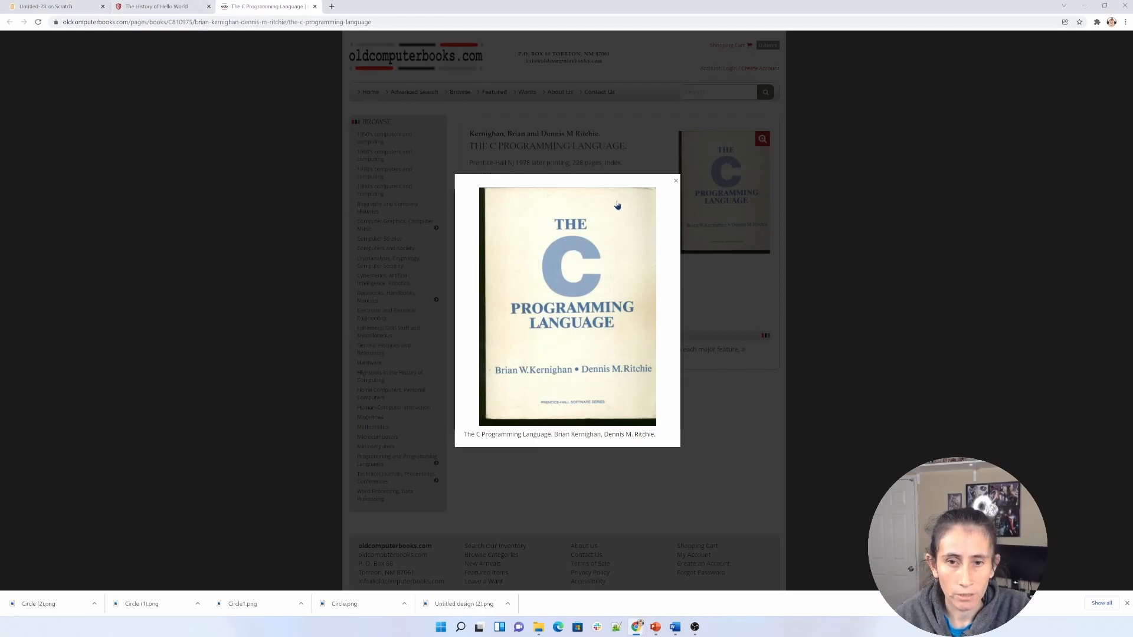
mouse_move(527, 212)
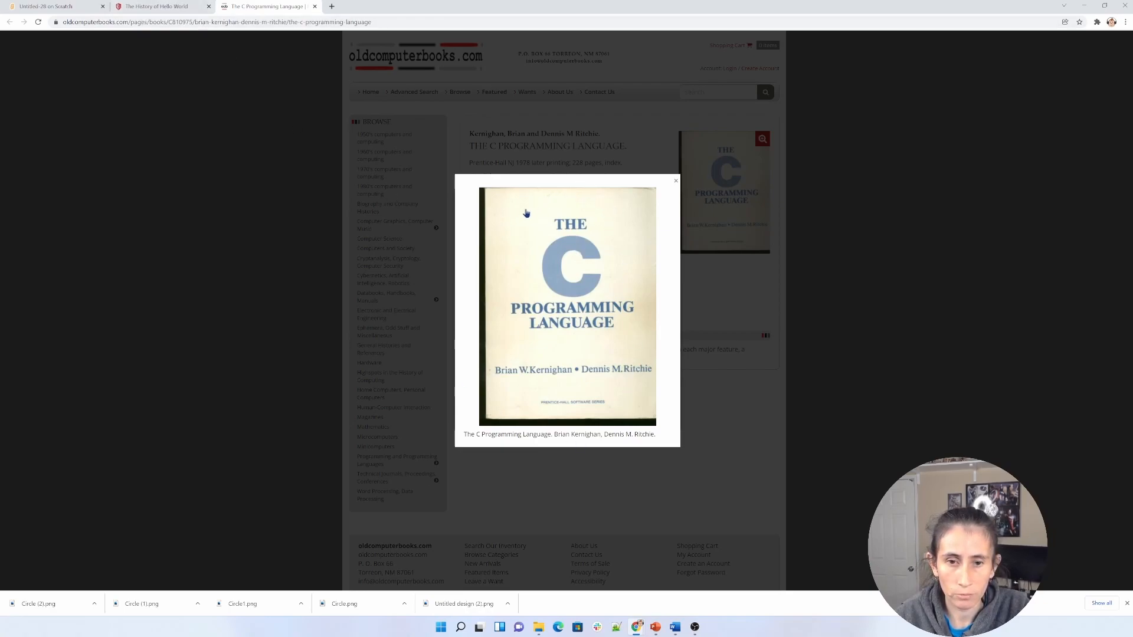
mouse_move(639, 259)
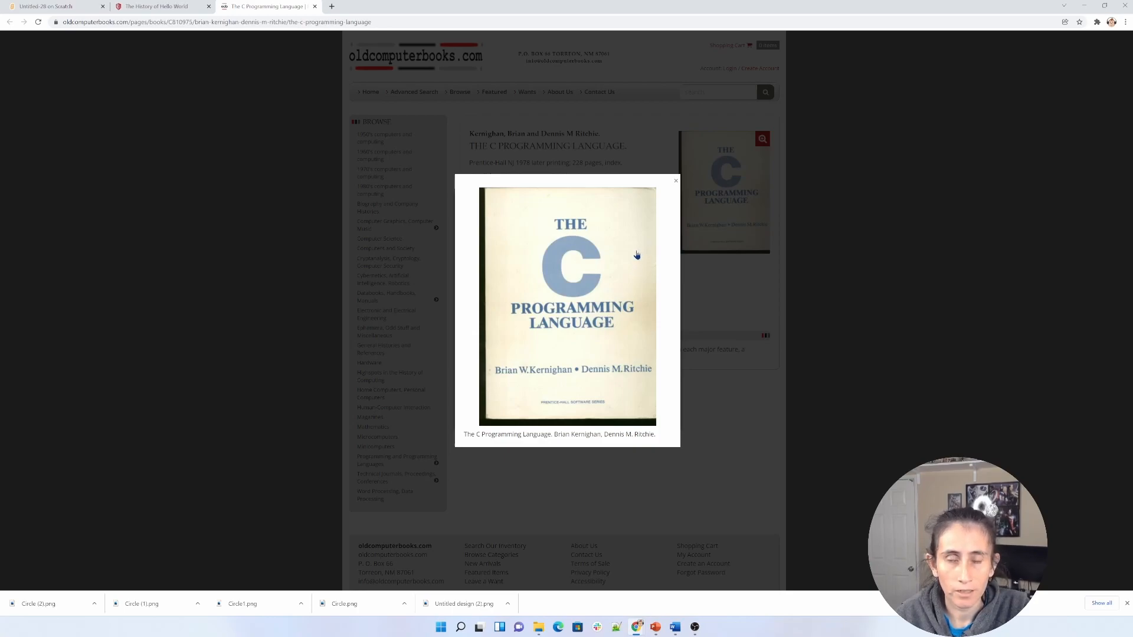
mouse_move(565, 240)
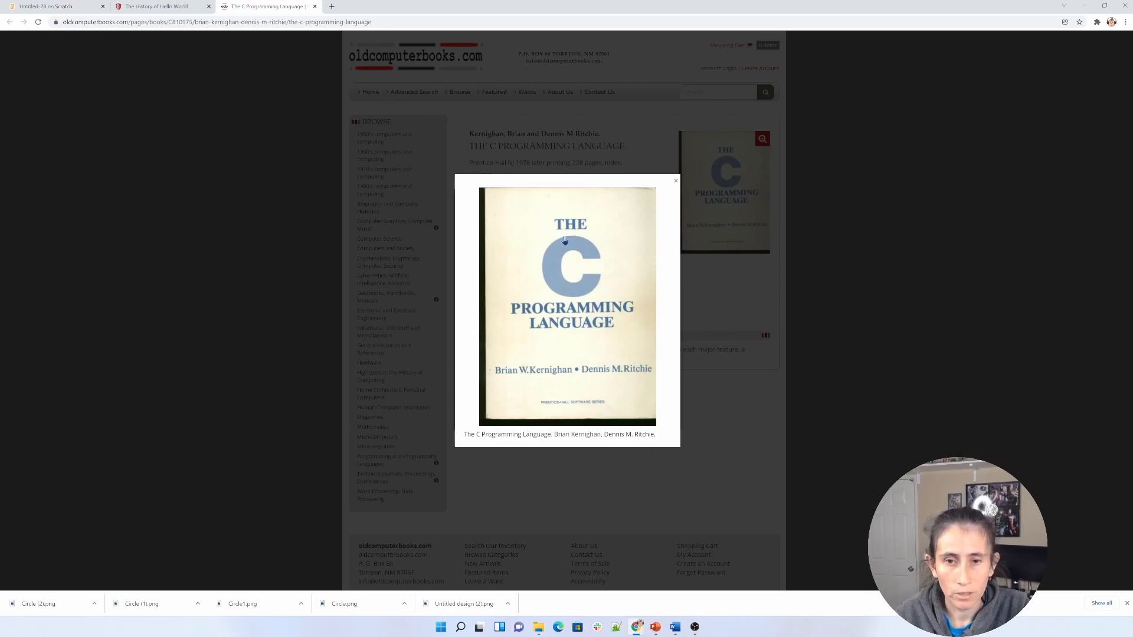
mouse_move(561, 264)
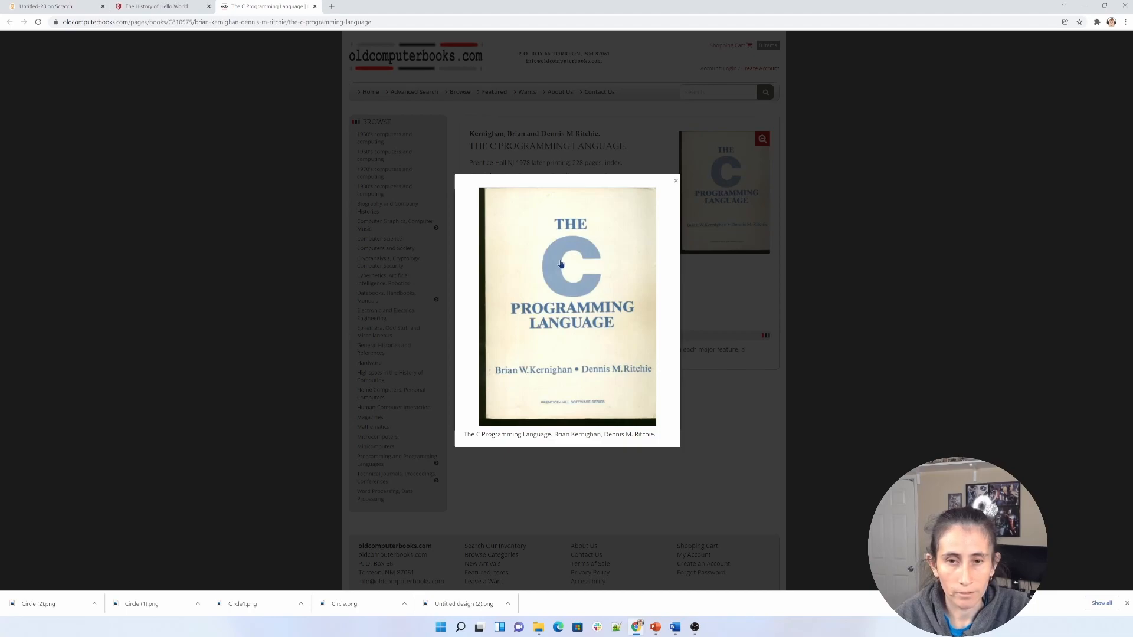
mouse_move(601, 340)
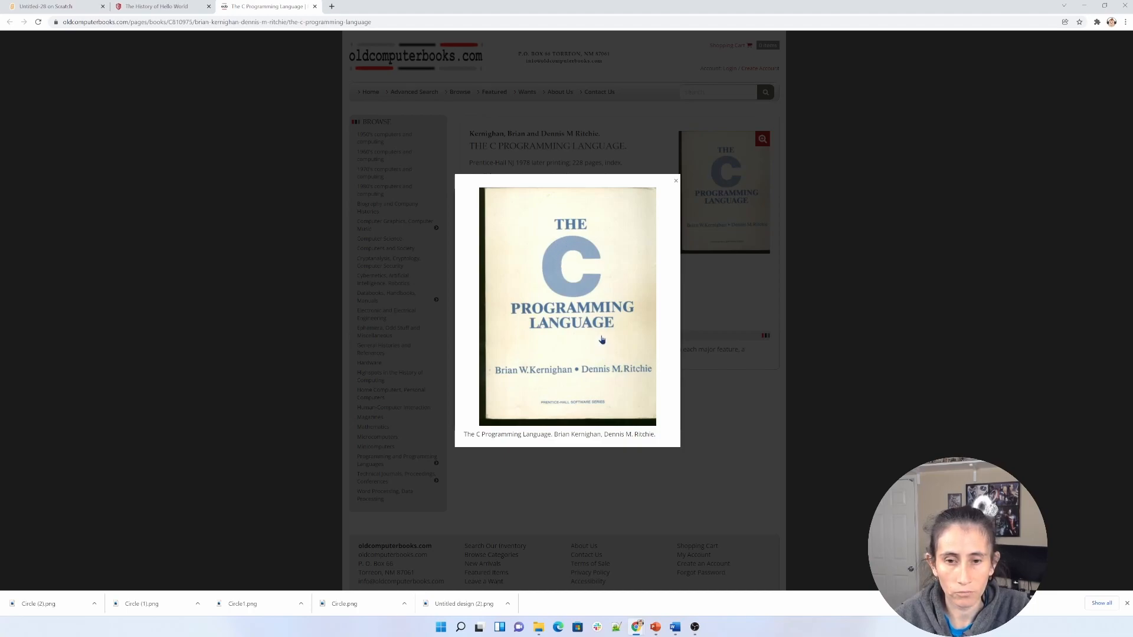
mouse_move(599, 333)
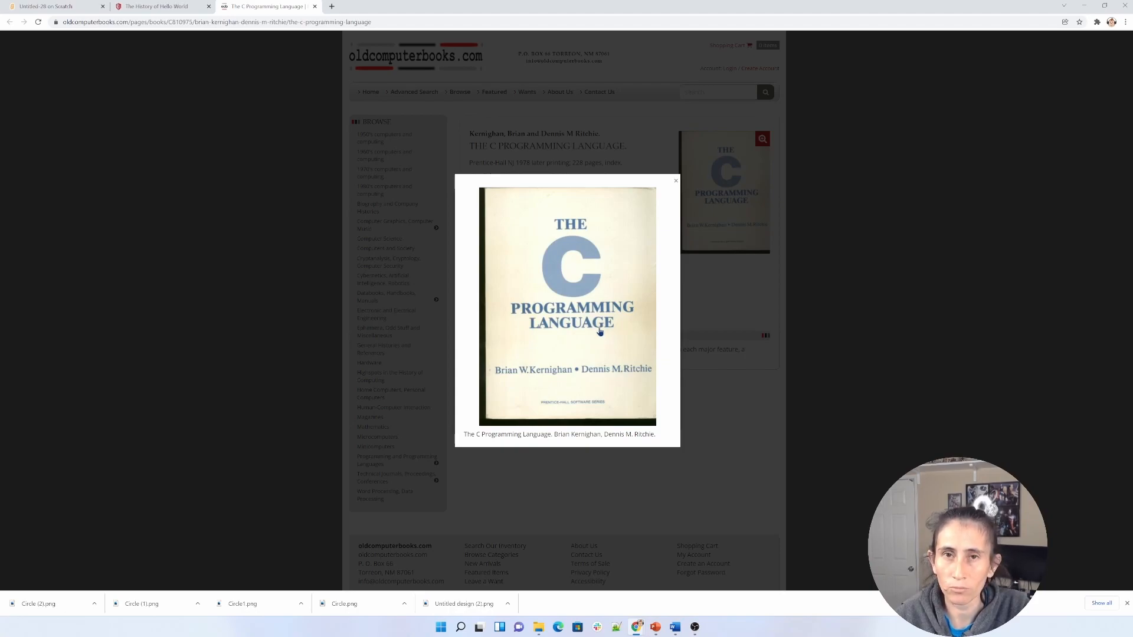
mouse_move(547, 245)
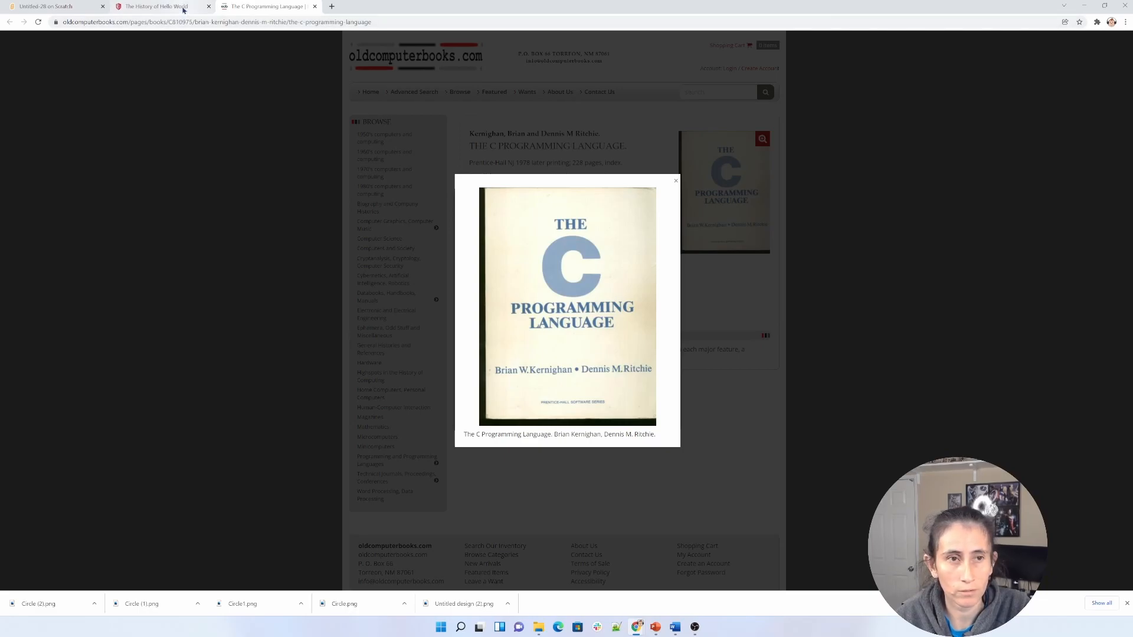
Go back from the enlarged book cover to The History of Hello World article.
click(154, 6)
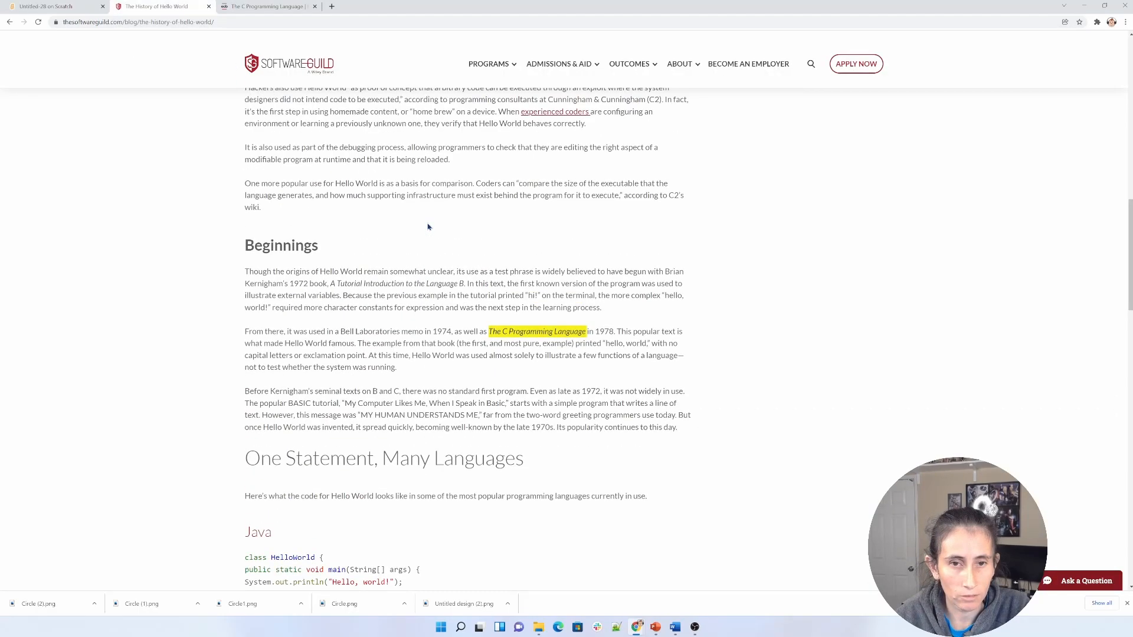
Scroll through the article's Hello World language examples, then return to the Scratch project.
scroll(up, 3)
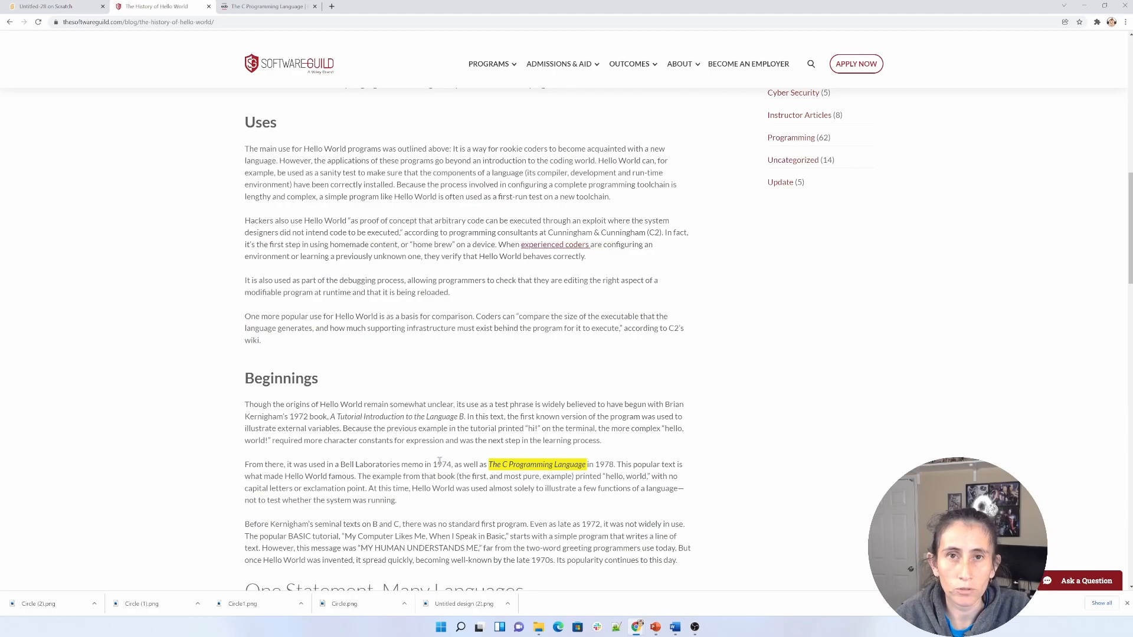
scroll(down, 3)
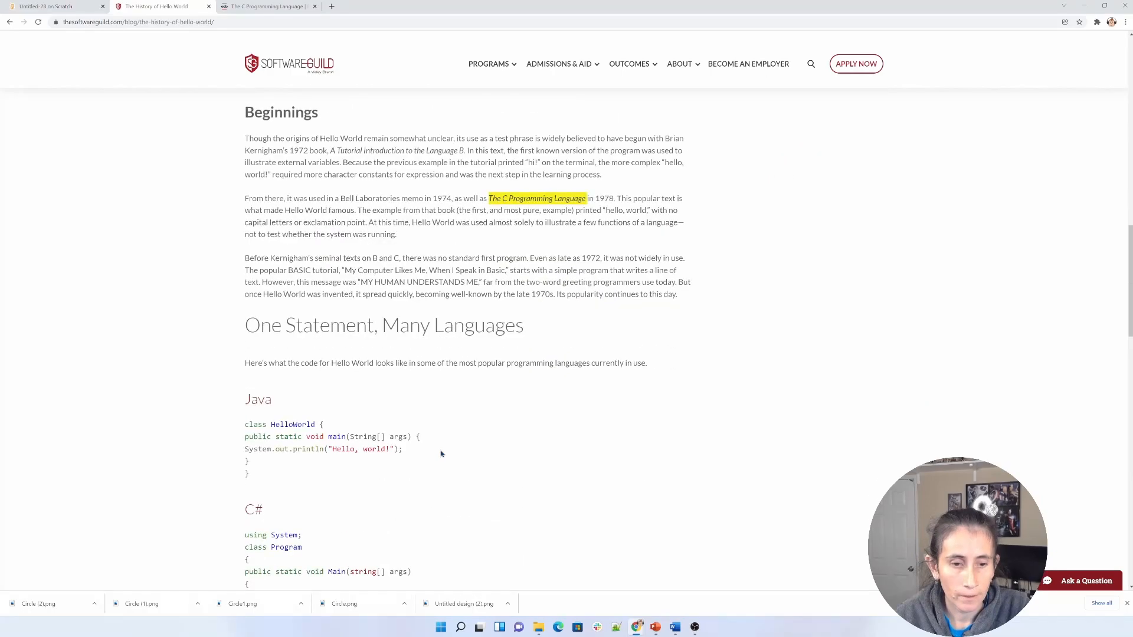
scroll(down, 3)
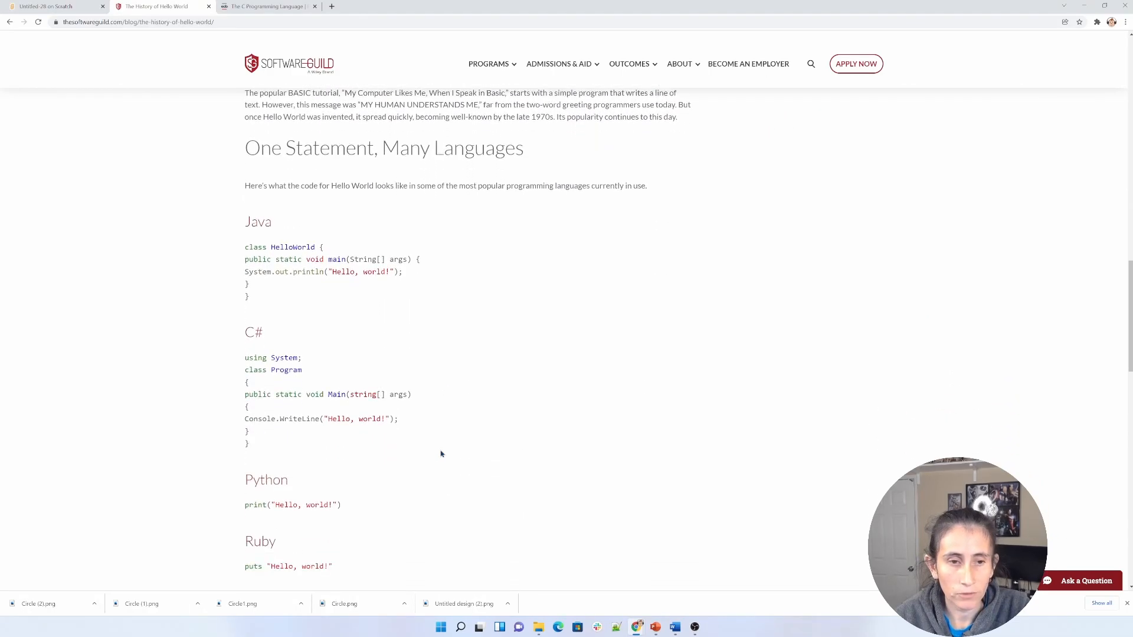
scroll(down, 3)
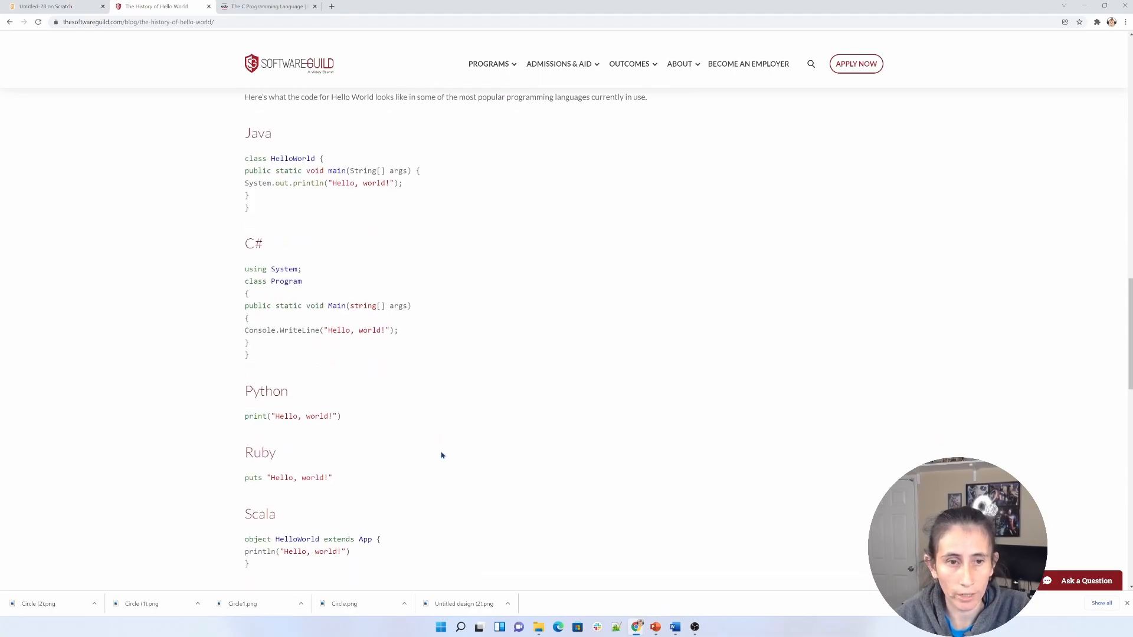
mouse_move(344, 416)
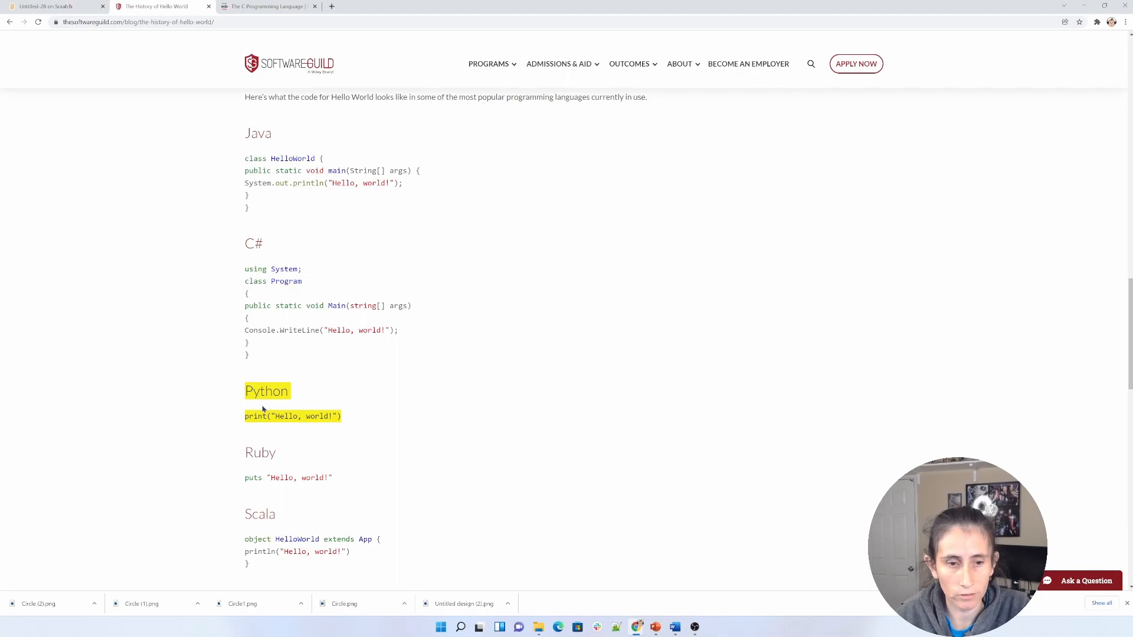
mouse_move(416, 430)
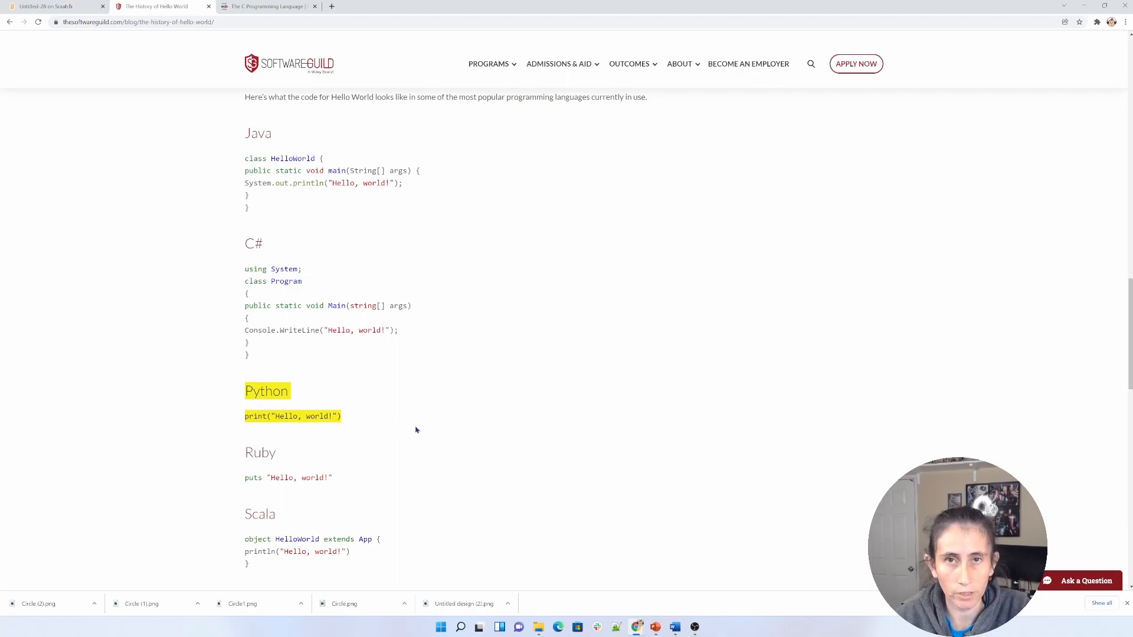
scroll(down, 3)
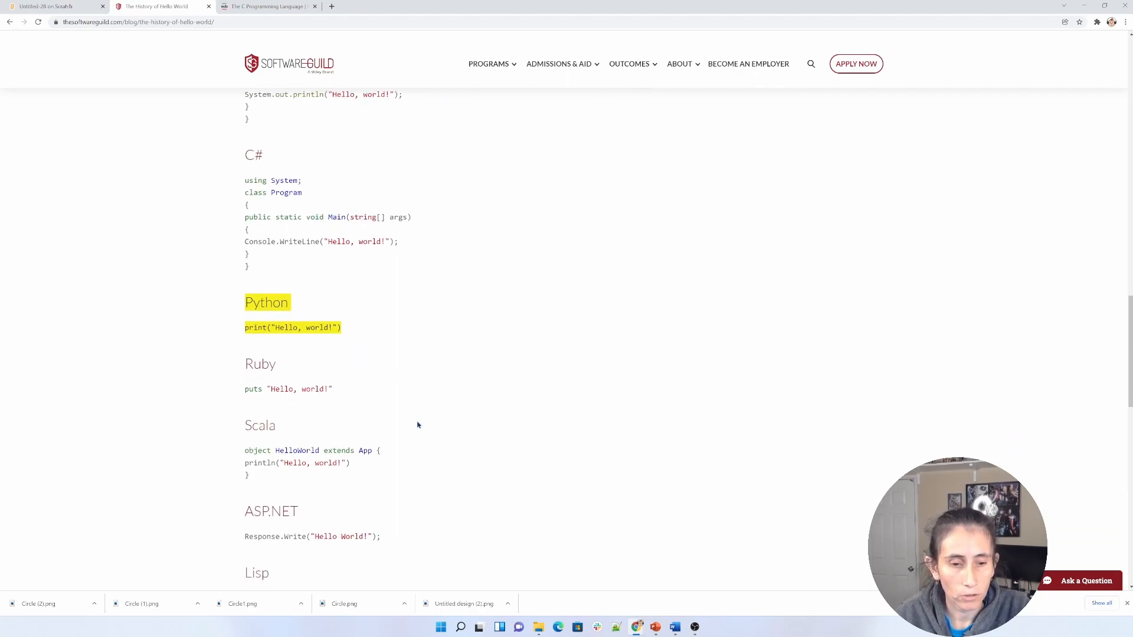
scroll(up, 3)
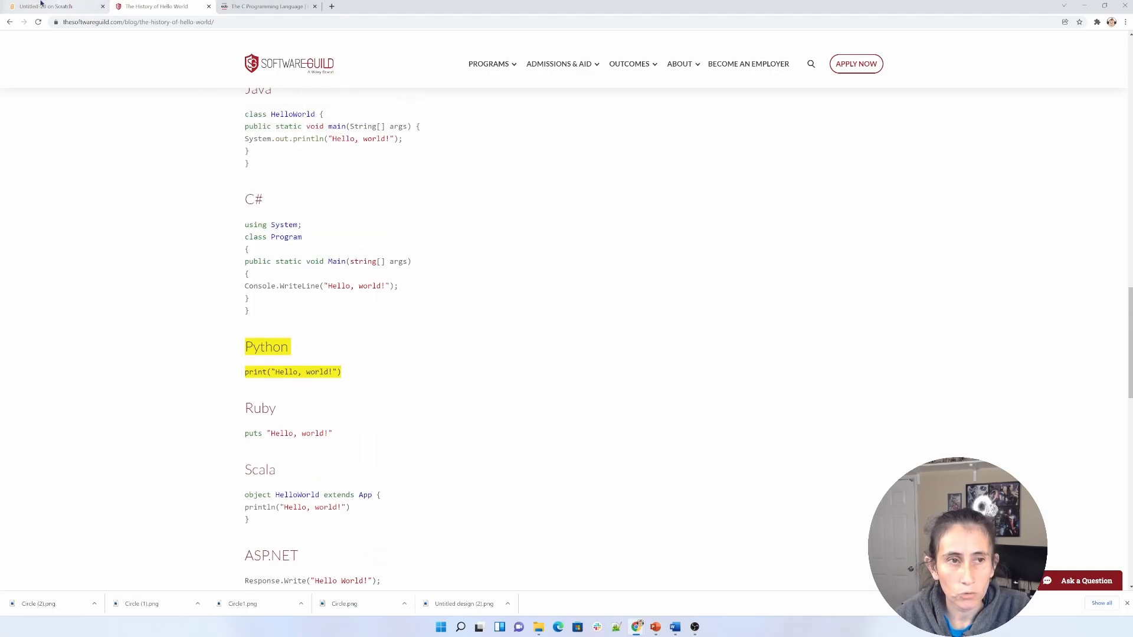
click(50, 6)
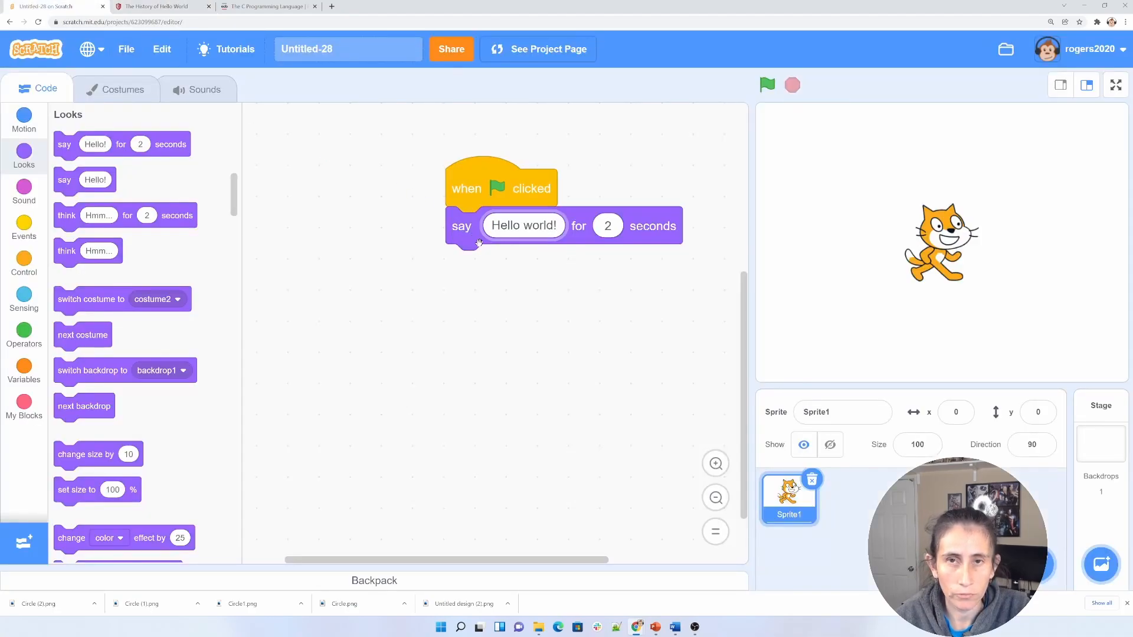